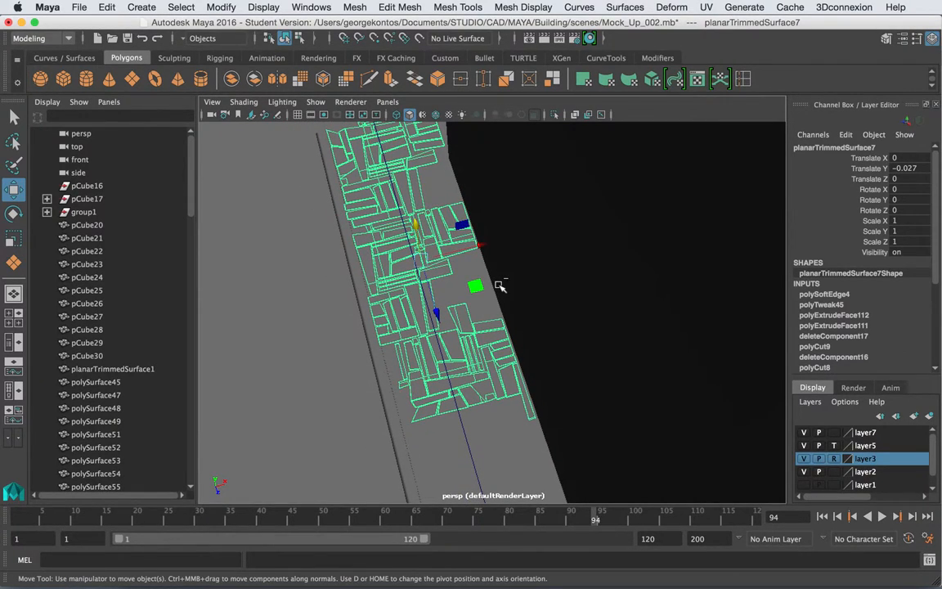
Hide the selected trimmed paver pieces with Ctrl+H, leaving the plain U-shaped sidewalk
key("ctrl+h")
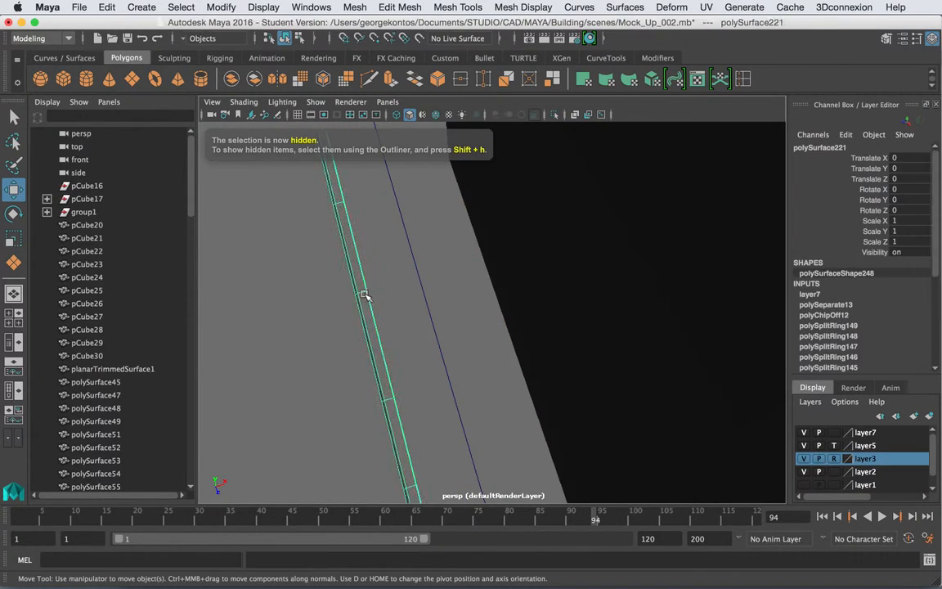
key("space")
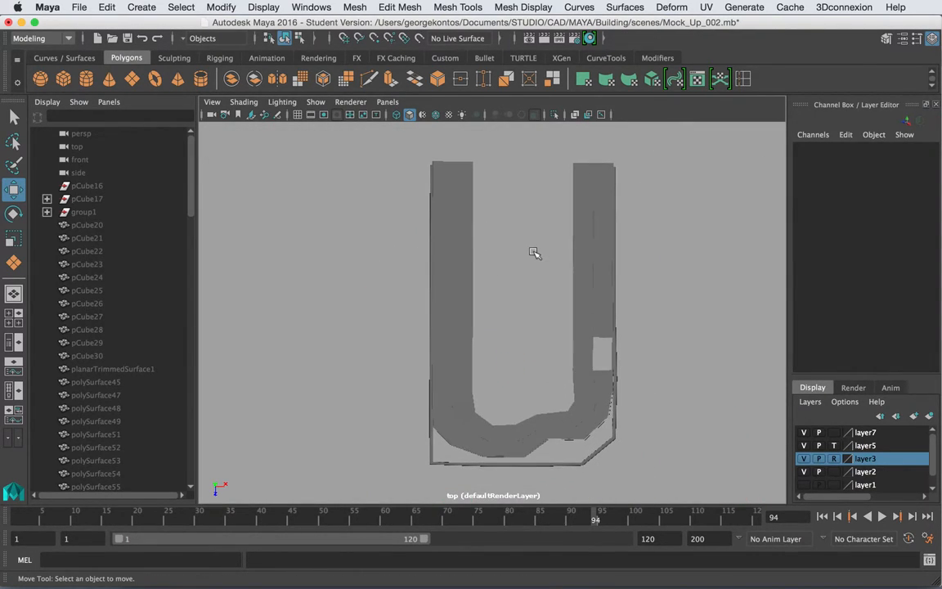
mouse_move(541, 127)
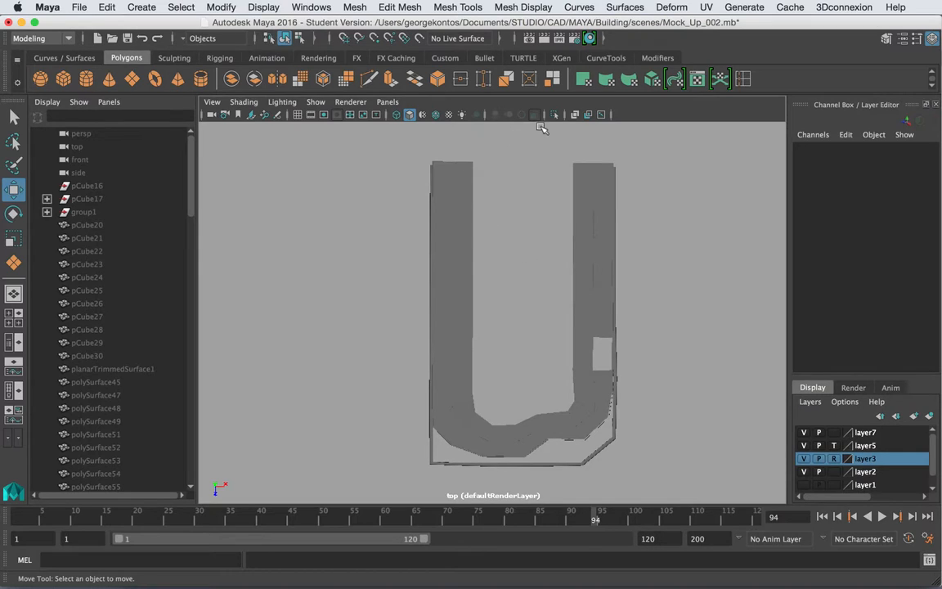
Create a new display layer named layer8 in the Layer Editor
left_click(436, 114)
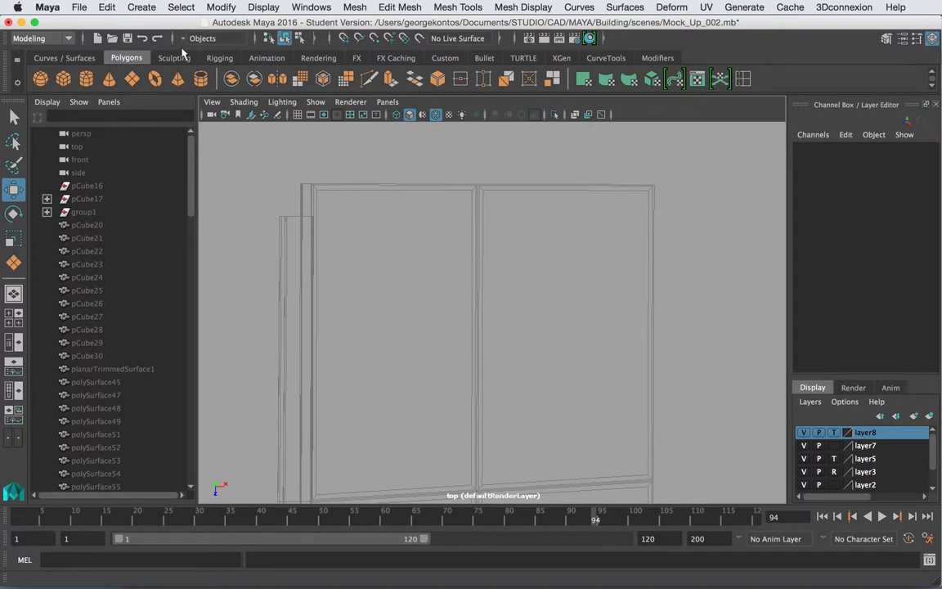
mouse_move(107, 8)
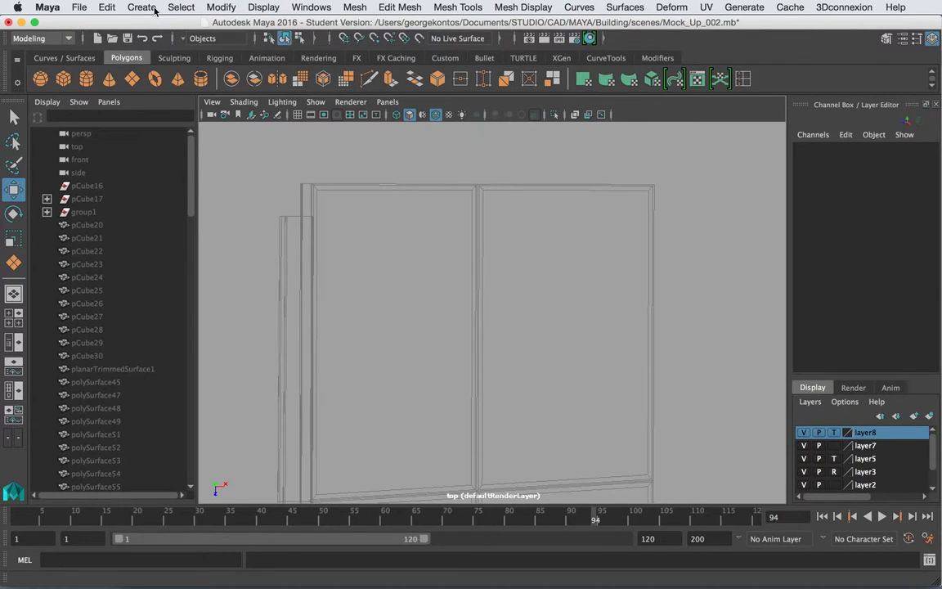
Start a trial CV curve and place a few points over the templated outline
left_click(141, 7)
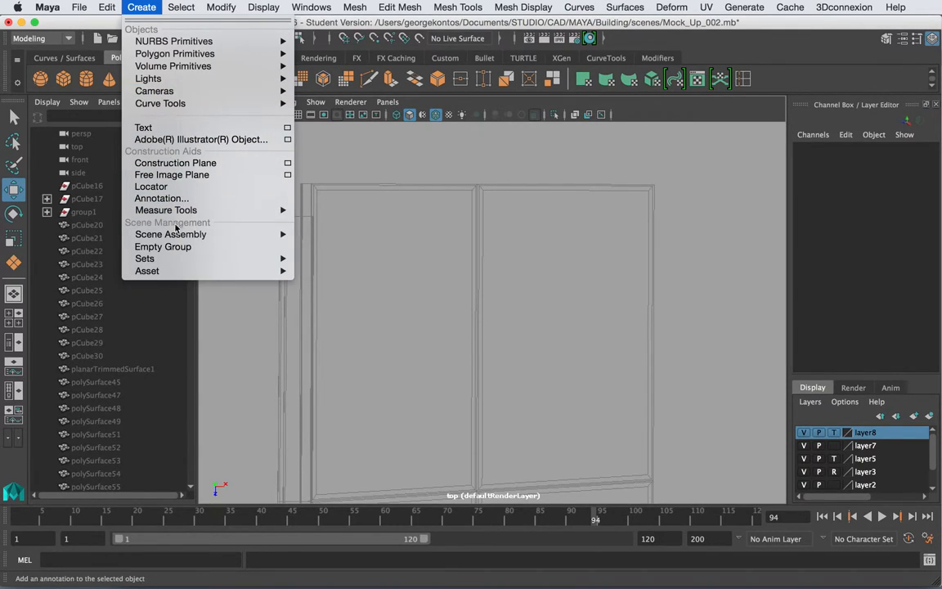
mouse_move(161, 103)
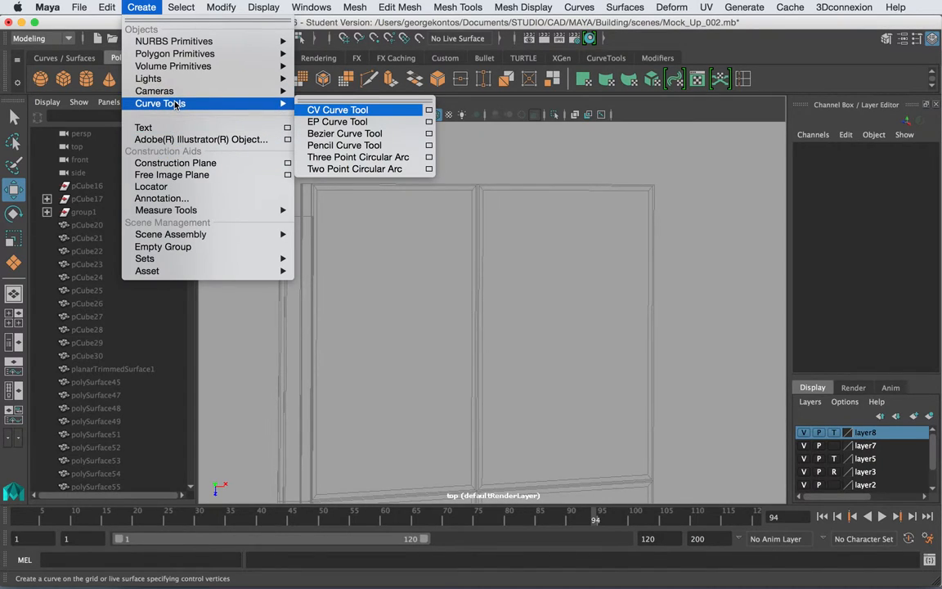
left_click(337, 110)
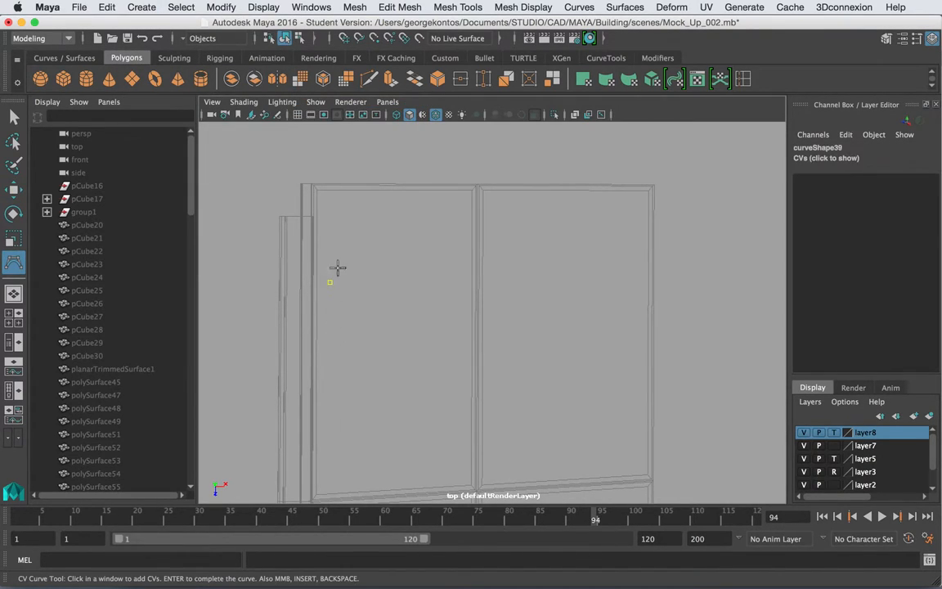
left_click(350, 220)
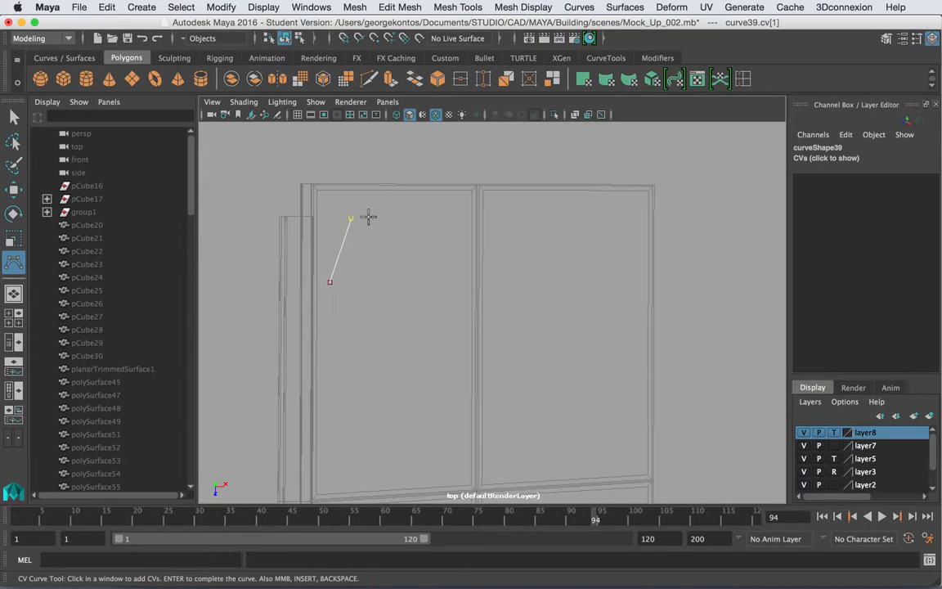
left_click(378, 275)
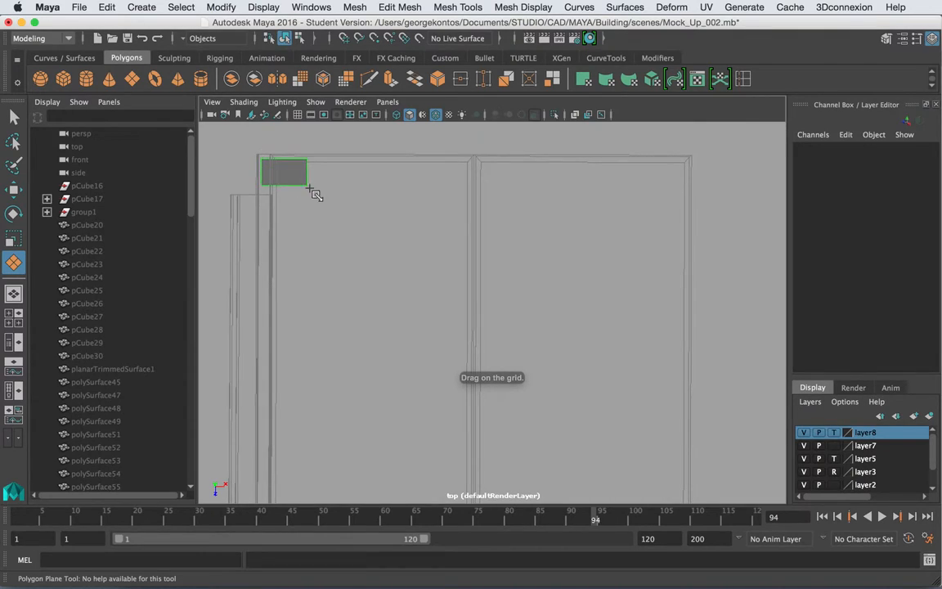
Draw a brick plane at the top-left corner and select all six planes in the row
left_click_drag(266, 163, 317, 179)
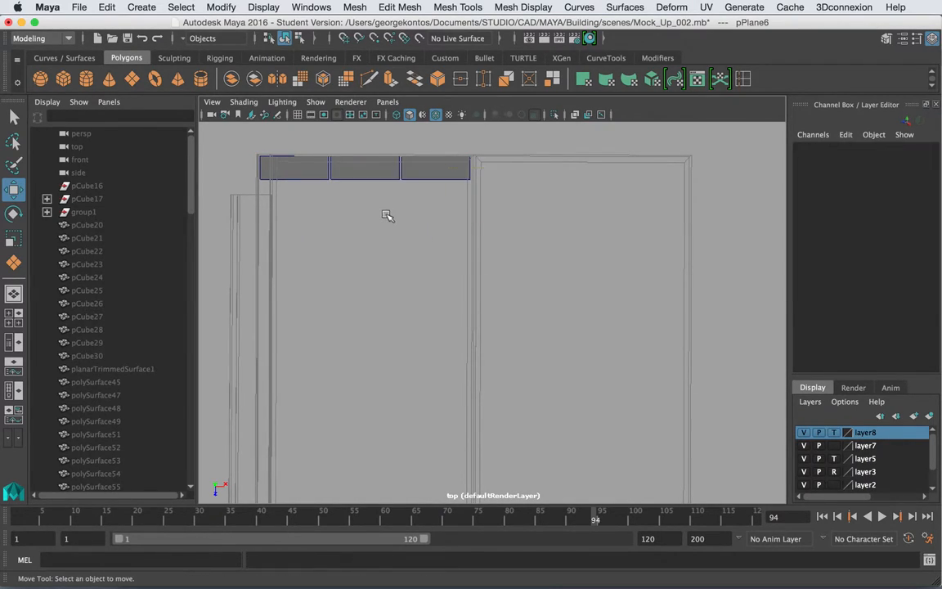
left_click(435, 168)
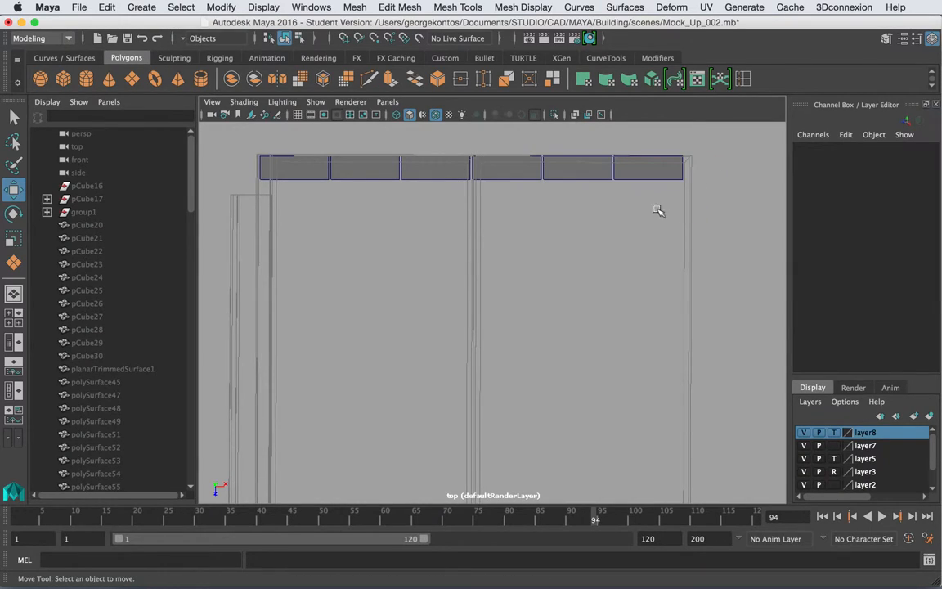
left_click(648, 168)
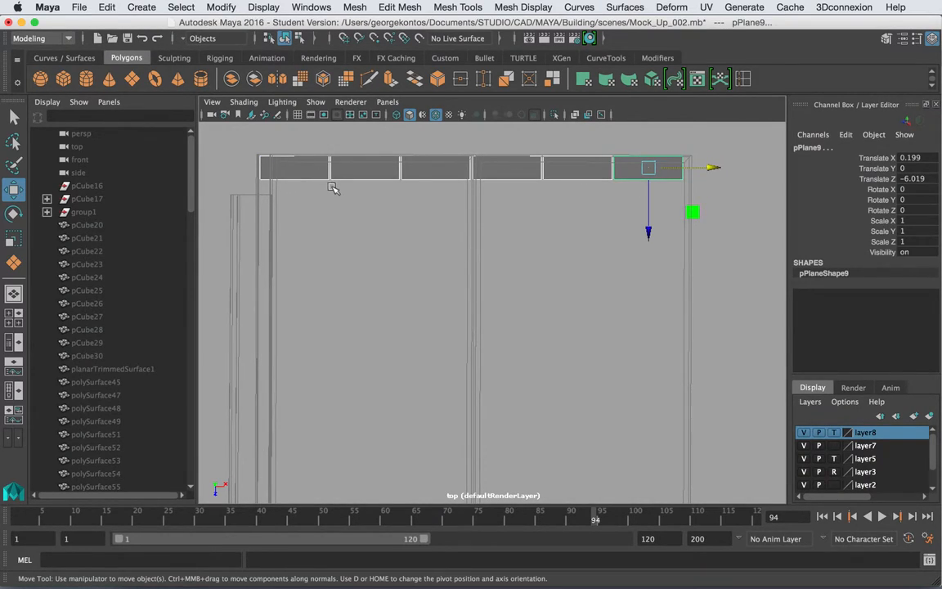
Combine the brick planes into one mesh and shift a copied row to stagger the joints
left_click(354, 7)
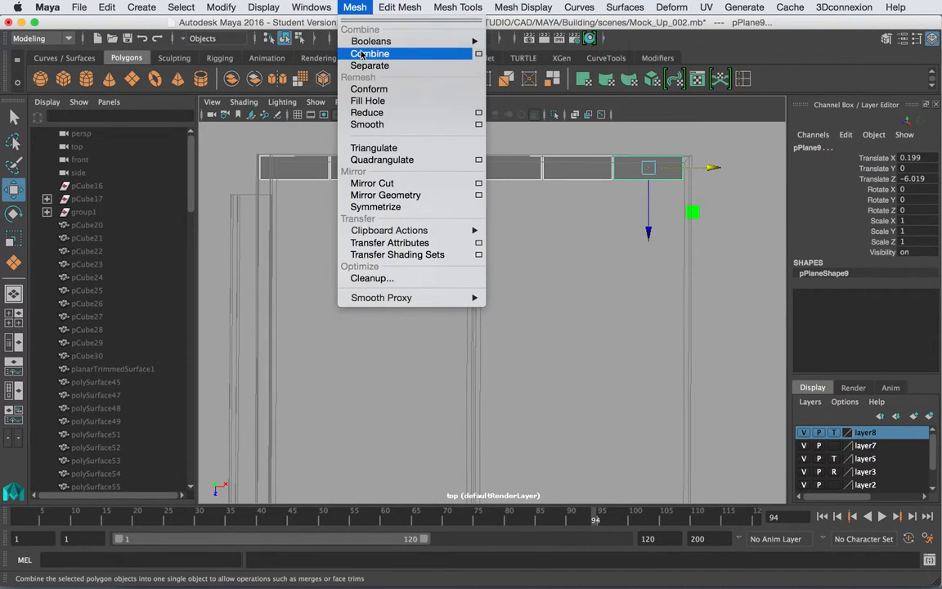
left_click(370, 53)
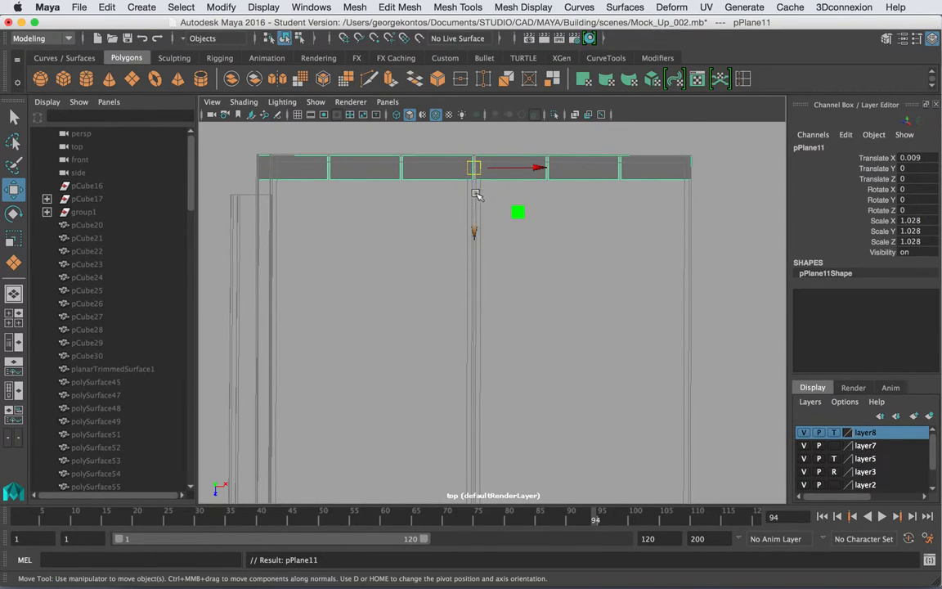
left_click_drag(474, 168, 475, 194)
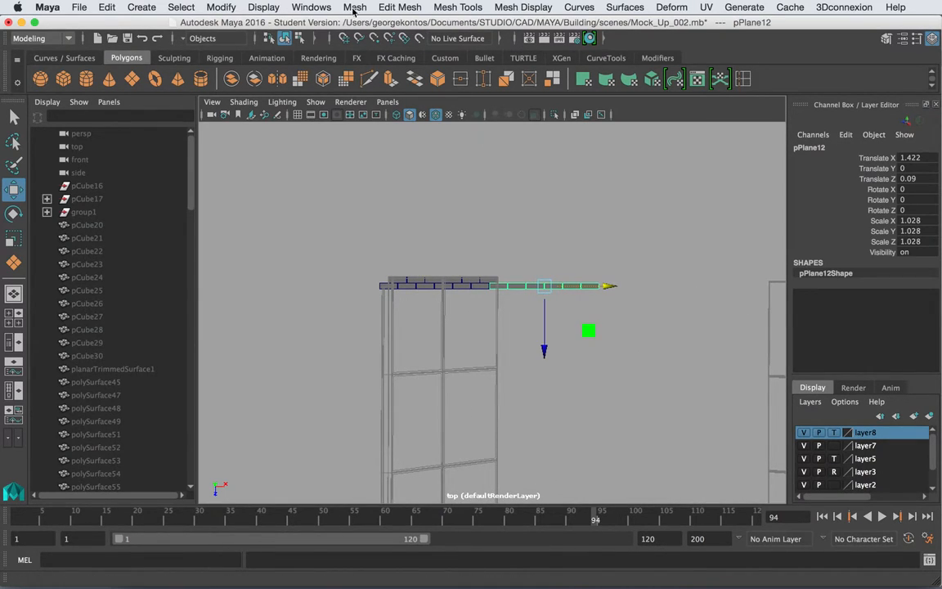
left_click(612, 325)
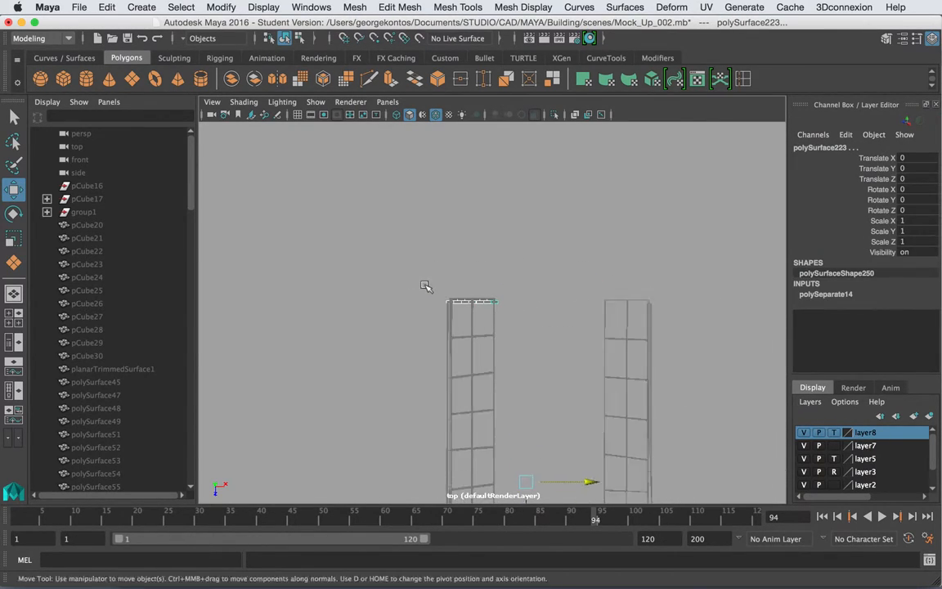
left_click(354, 8)
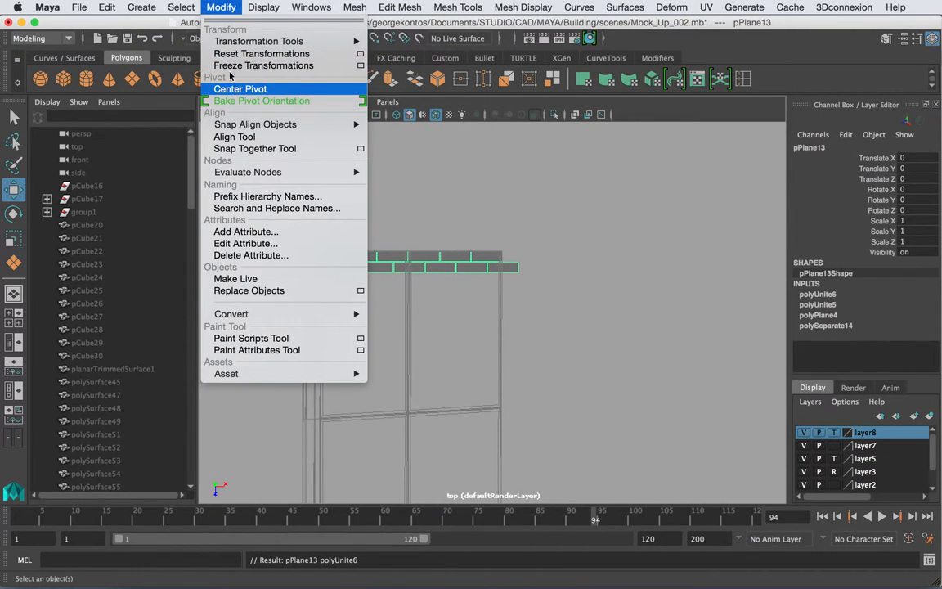
Center the pivot on the combined brick mesh
left_click(241, 88)
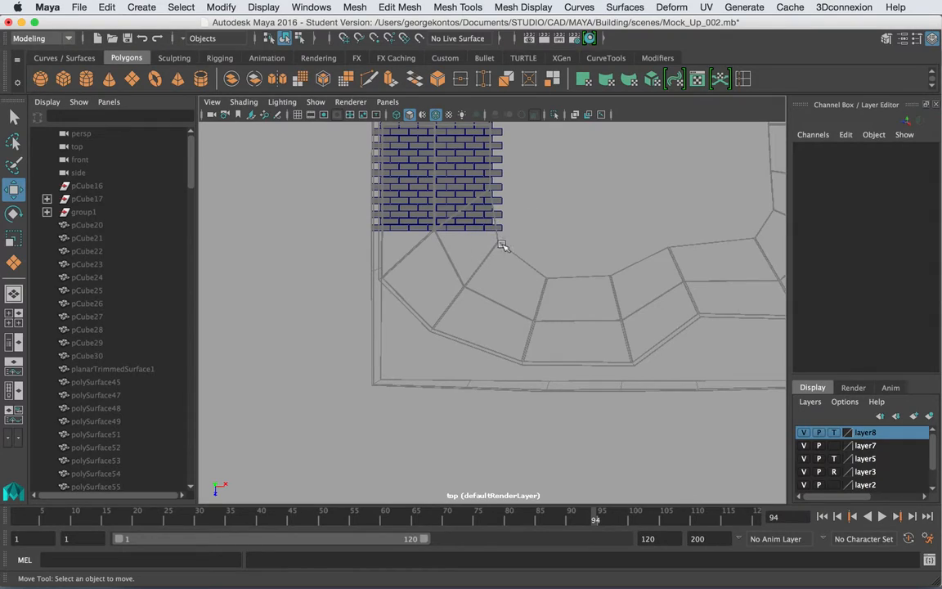
mouse_move(503, 283)
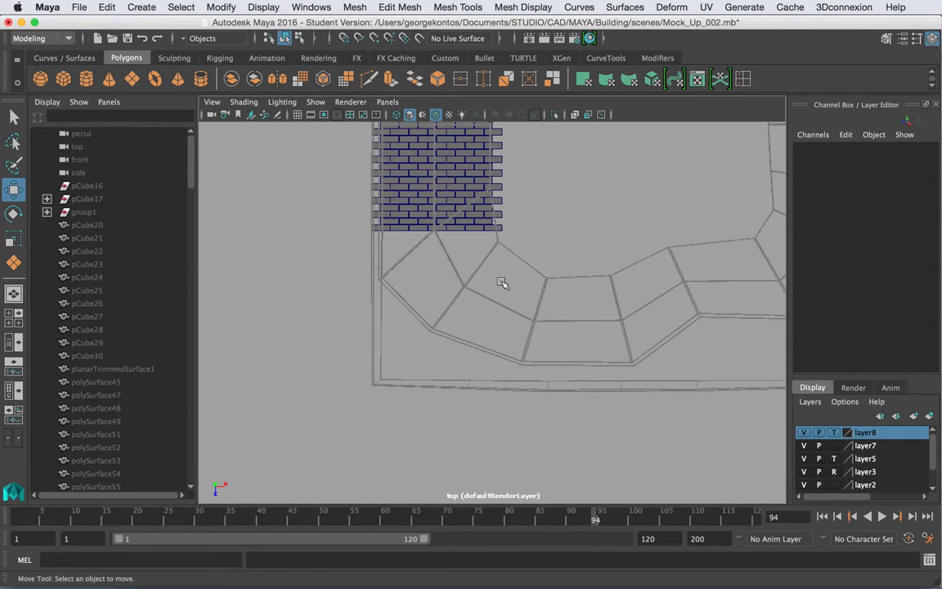
mouse_move(498, 265)
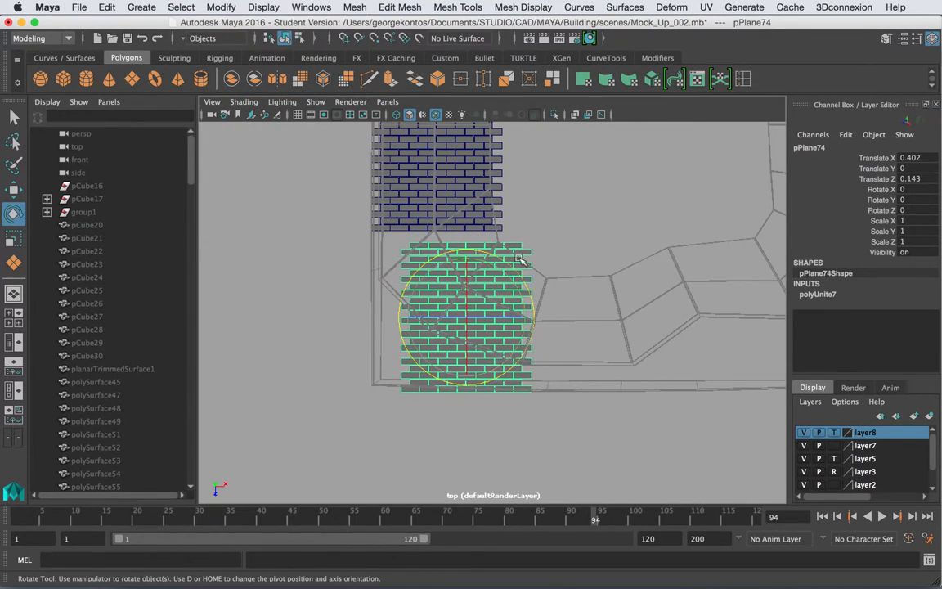
Rotate the copied patch about 52 degrees and move it into the bend
left_click_drag(520, 258, 462, 241)
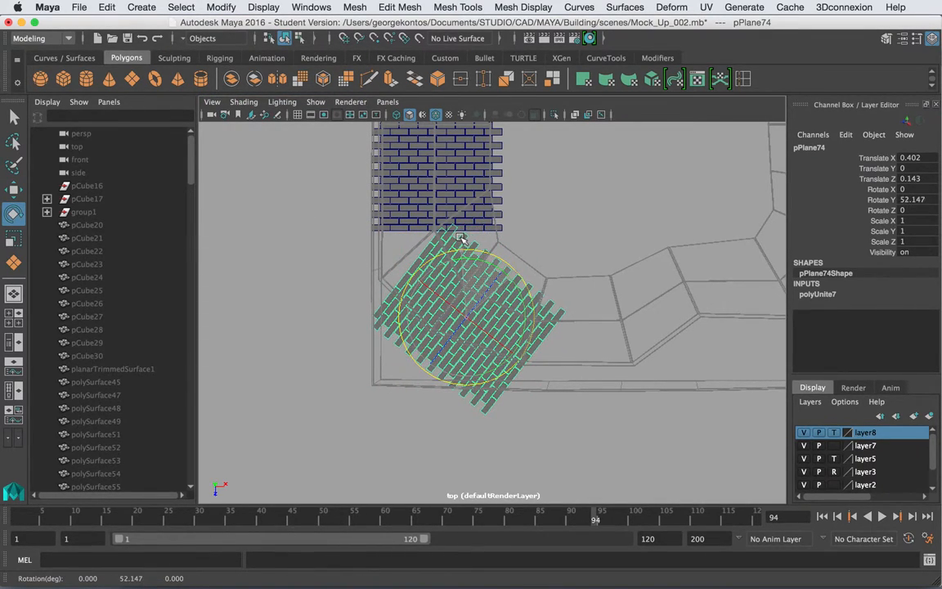
left_click_drag(462, 319, 479, 306)
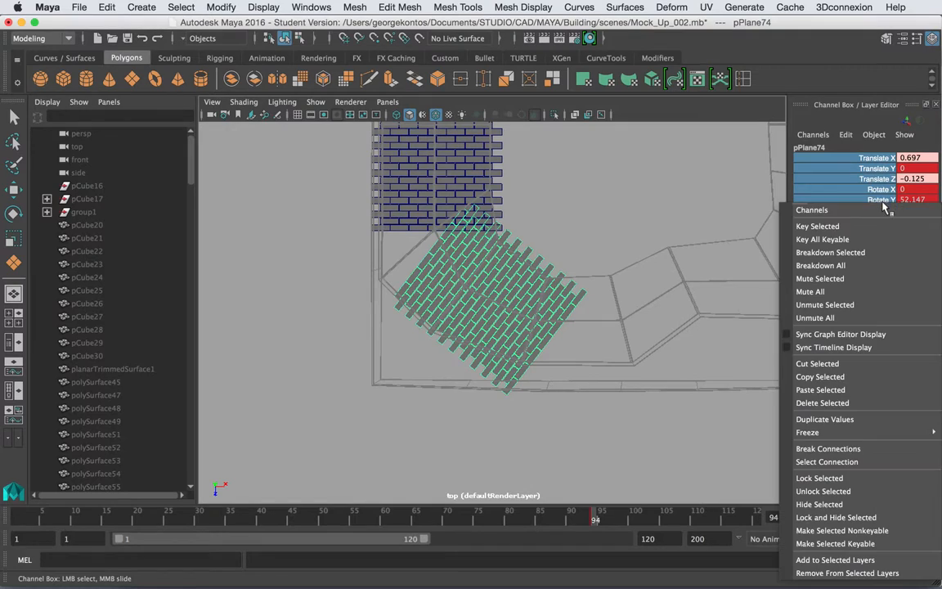
mouse_move(825, 418)
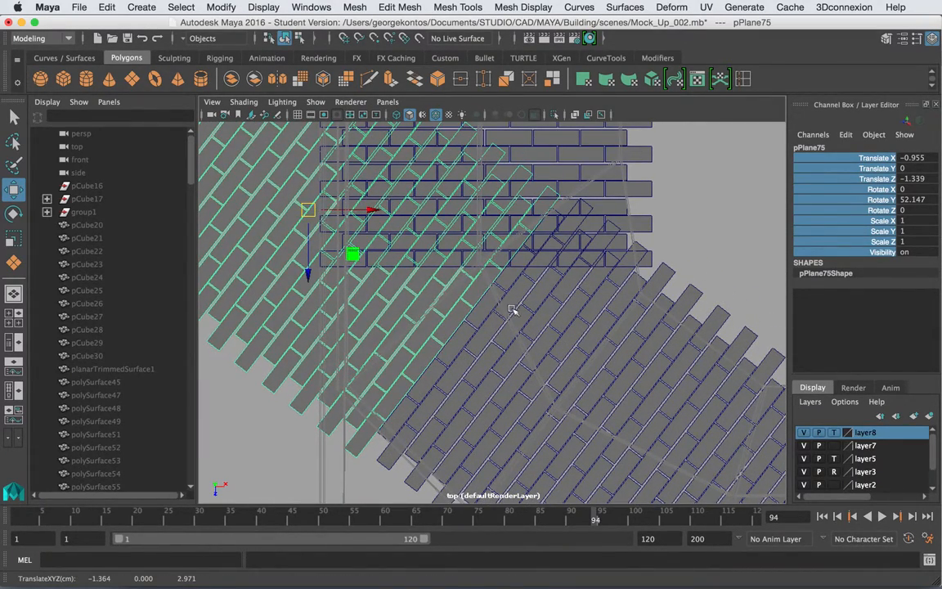
Combine the angled patches into pPlane76 and nudge it into position
left_click(355, 7)
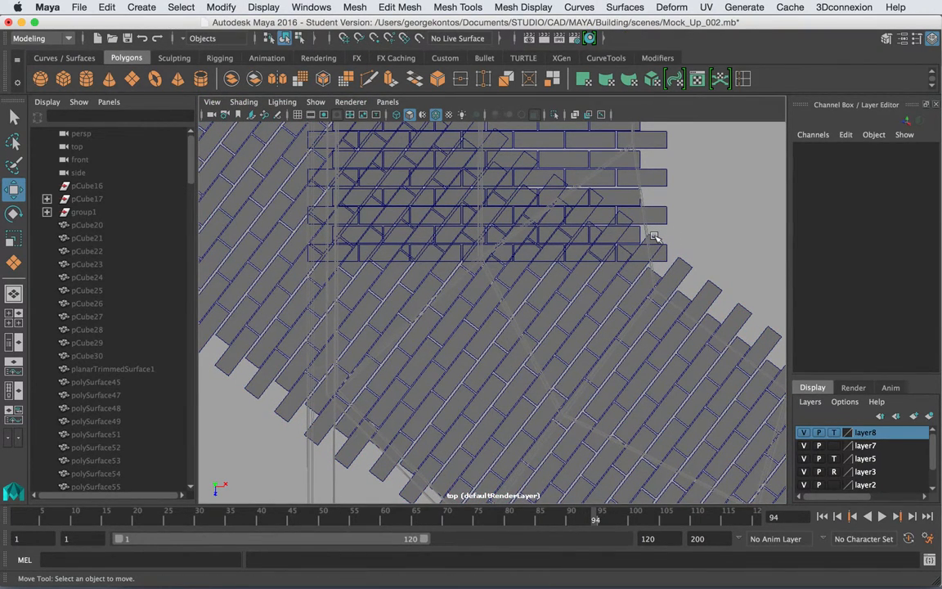
left_click(654, 236)
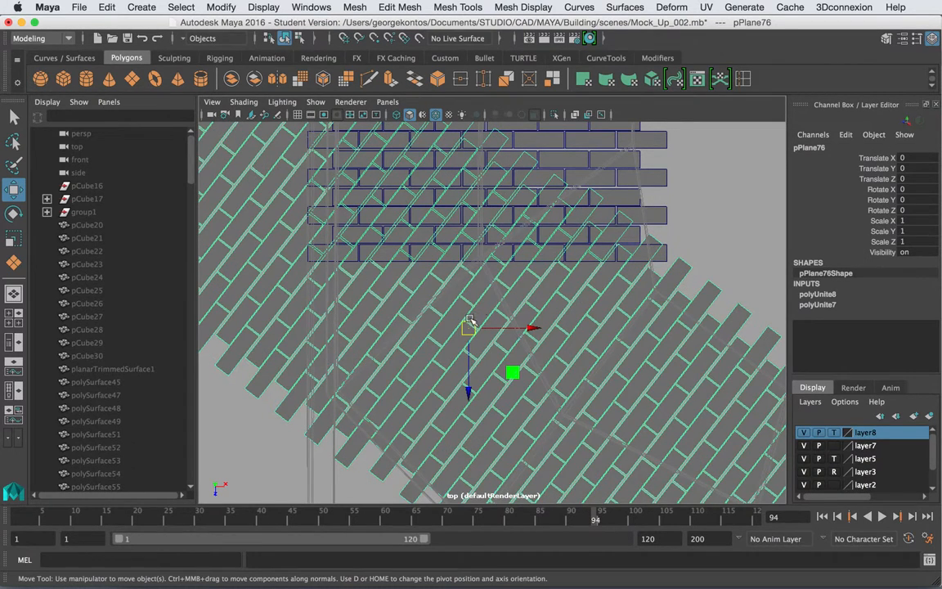
left_click_drag(512, 373, 470, 327)
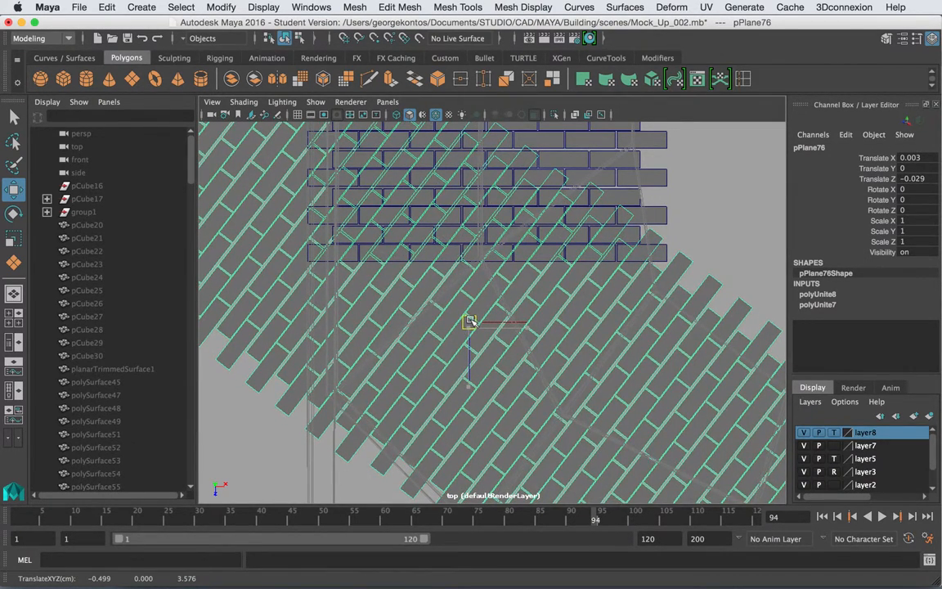
left_click_drag(470, 322, 470, 336)
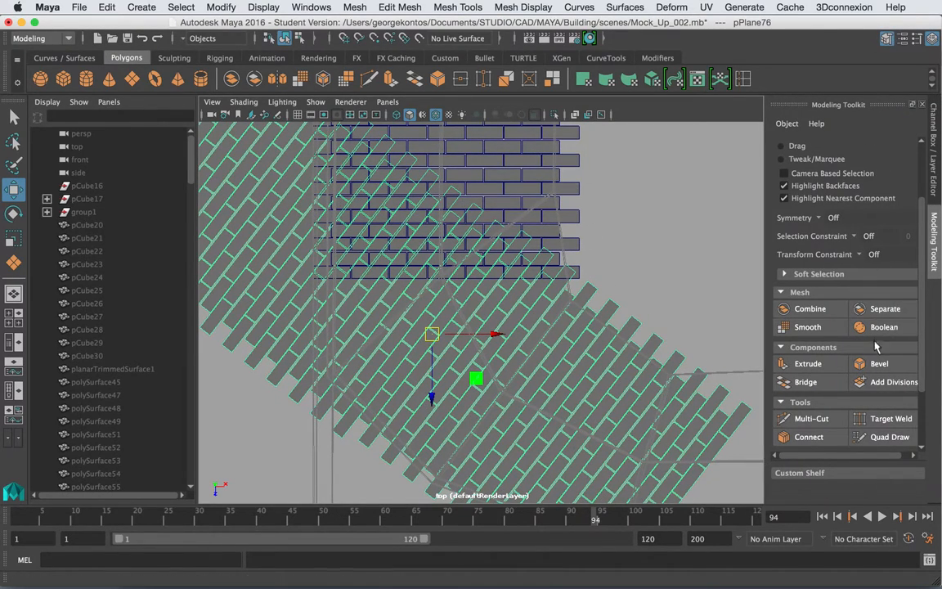
mouse_move(811, 418)
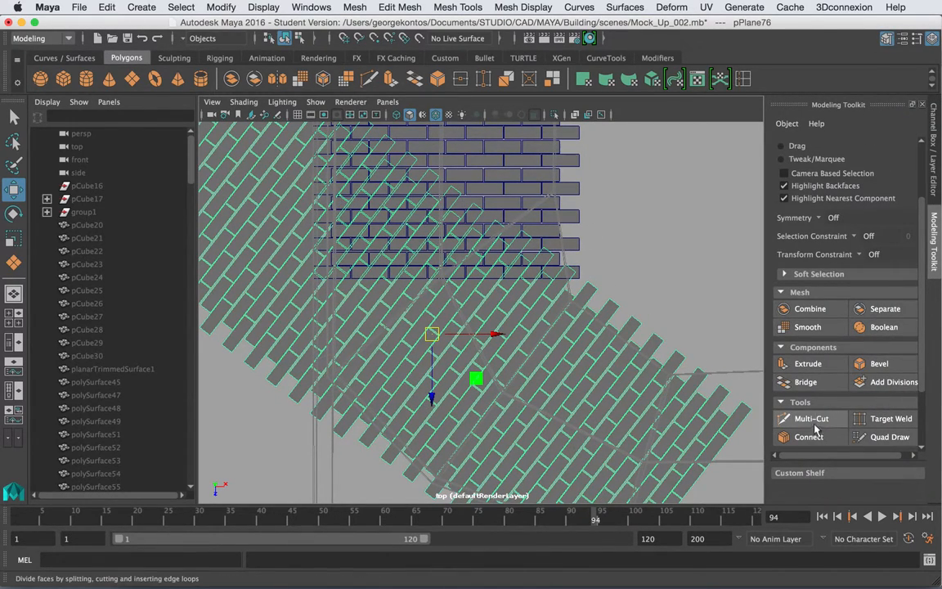
Select the angled bricks beyond the edge and multi-cut the mesh along the sidewalk outline
left_click(810, 418)
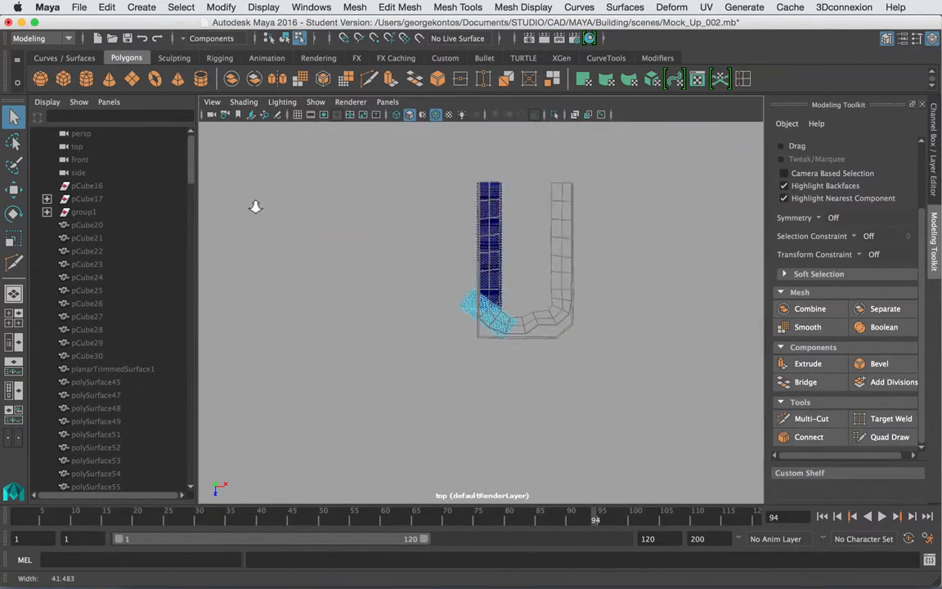
right_click(448, 235)
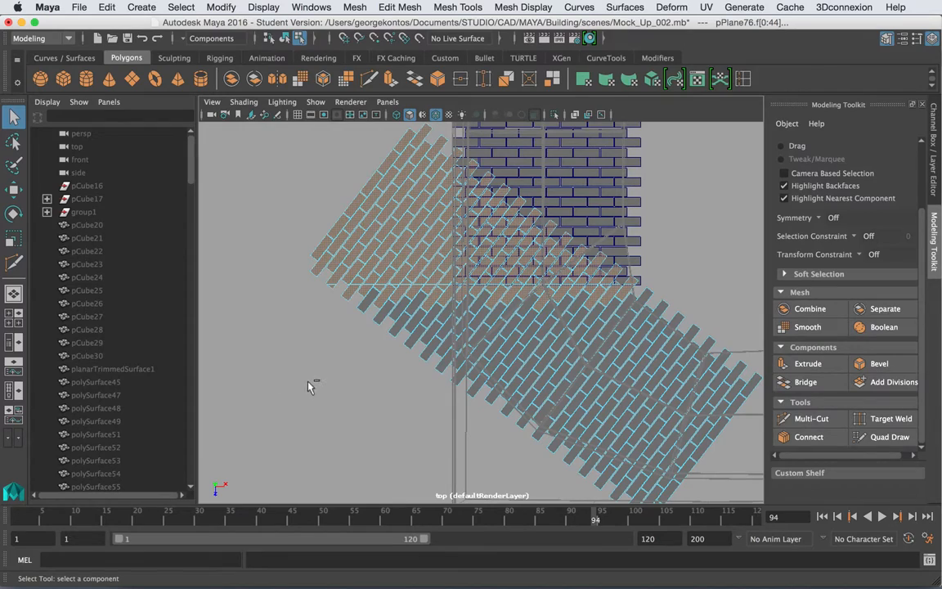
left_click_drag(309, 385, 687, 288)
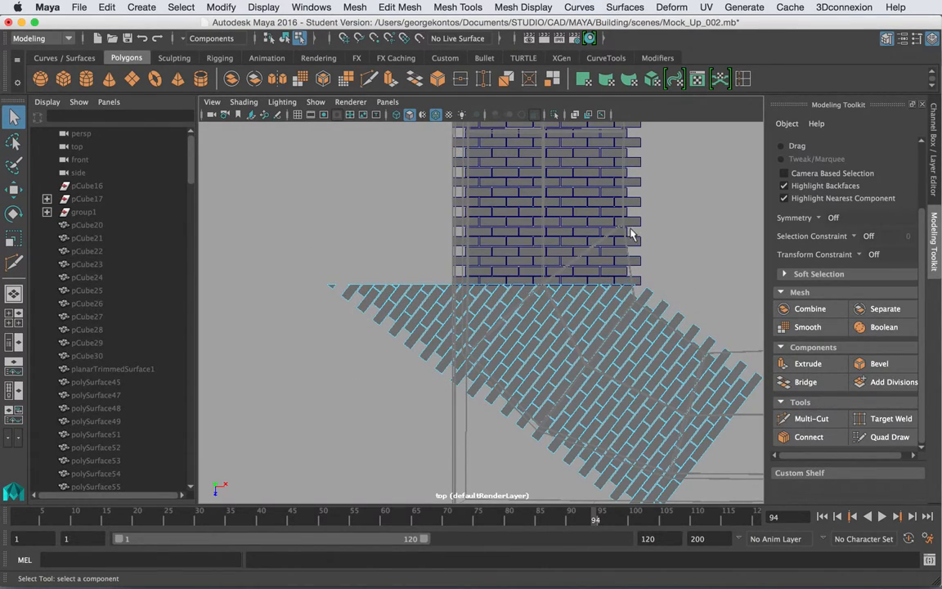
left_click(811, 418)
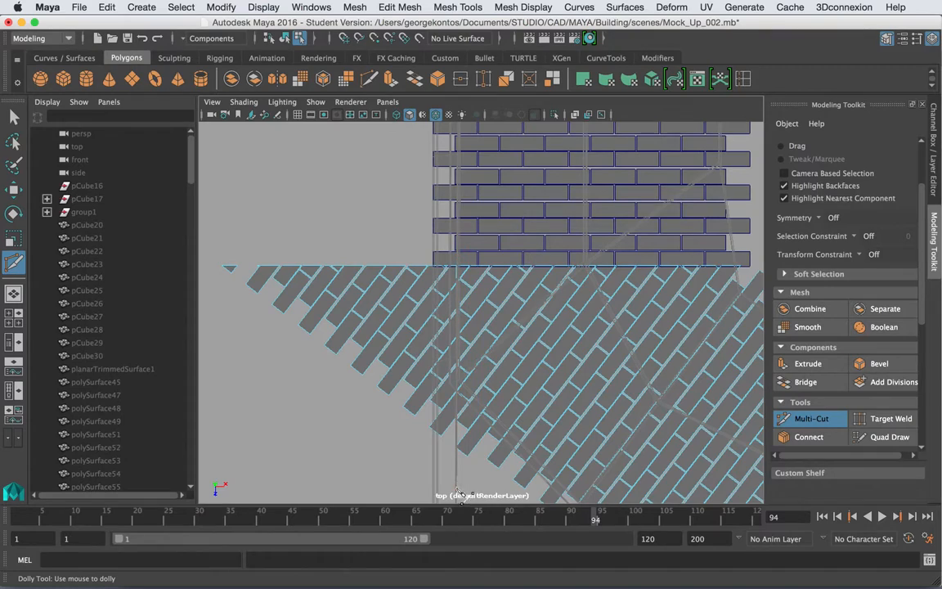
left_click(344, 282)
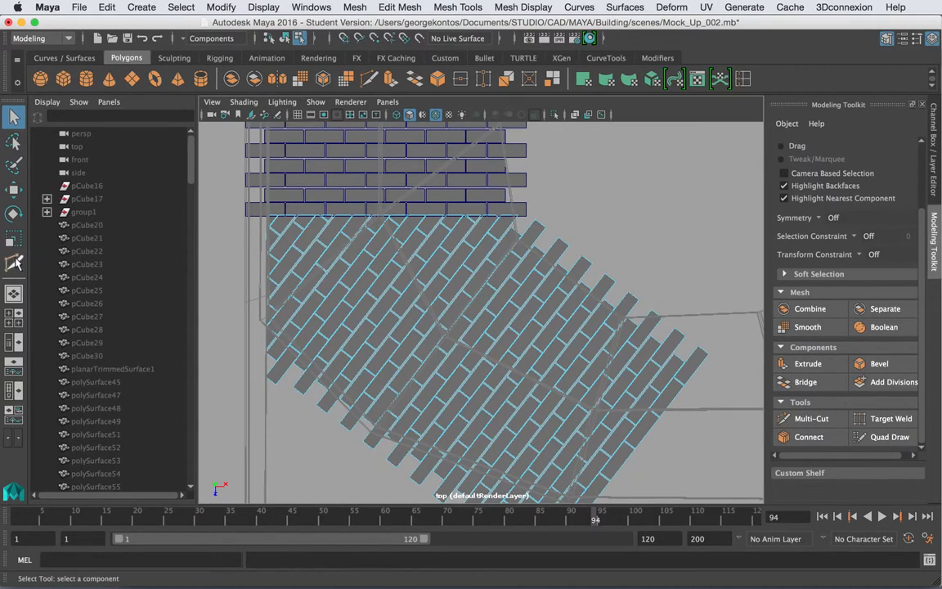
Paint-select the bricks poking past the upper edge of the corner section
left_click(811, 418)
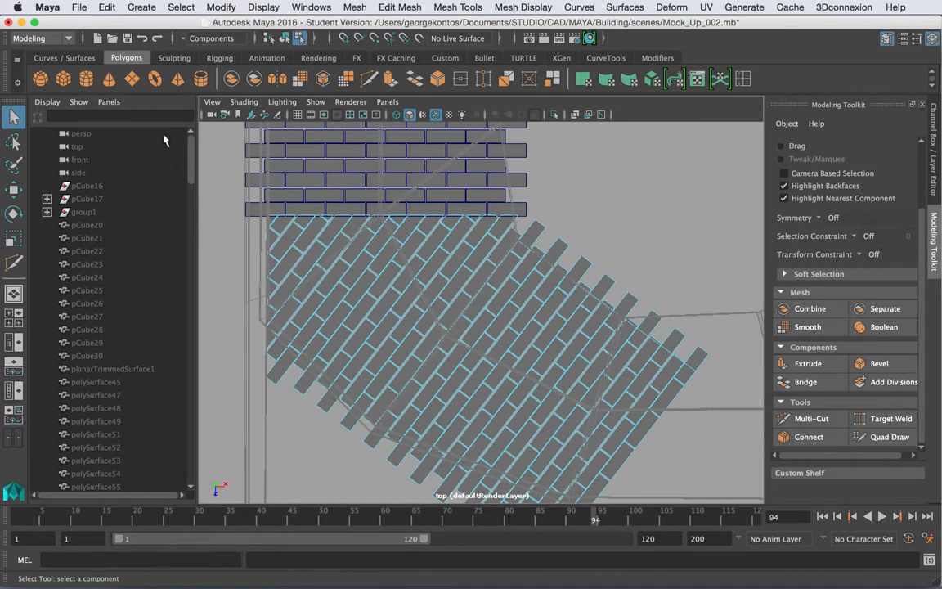
left_click(13, 140)
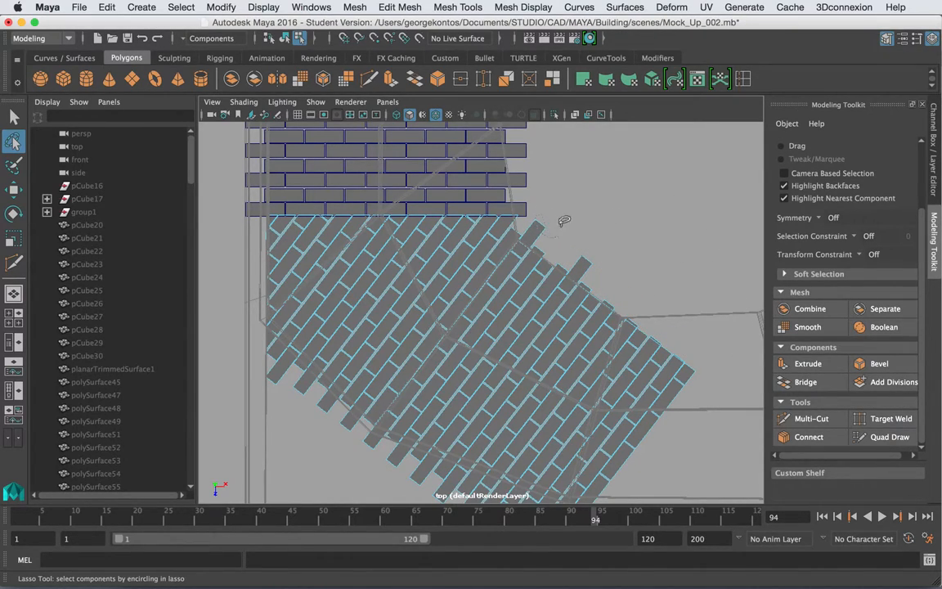
left_click(13, 165)
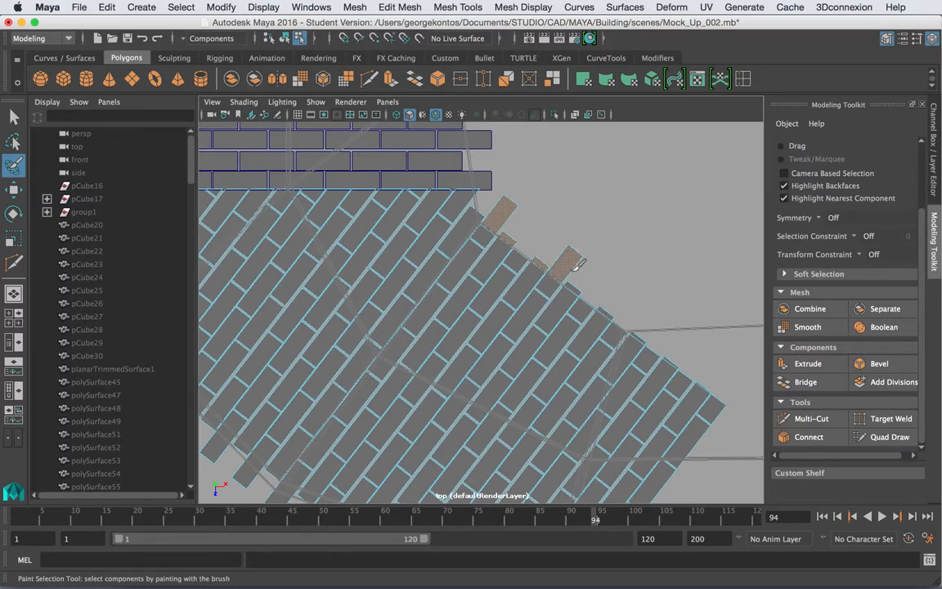
mouse_move(642, 332)
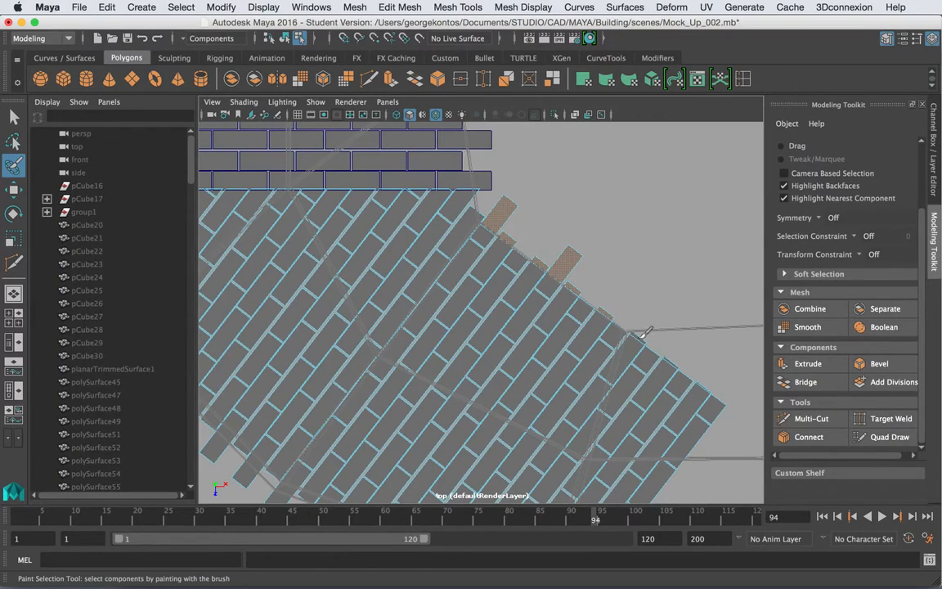
mouse_move(711, 376)
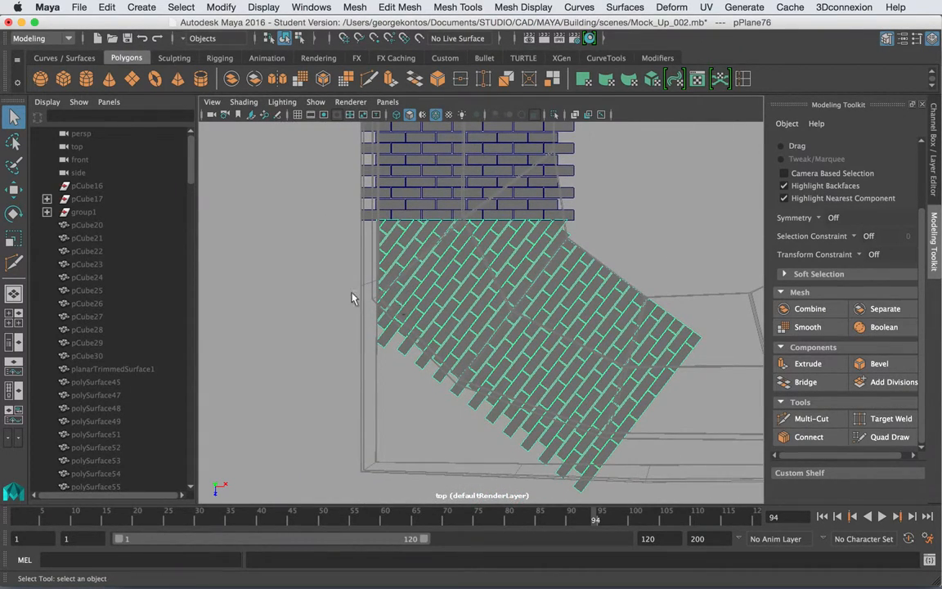
Switch to face mode and paint-select the bricks hanging past the curved lower edge
left_click(805, 382)
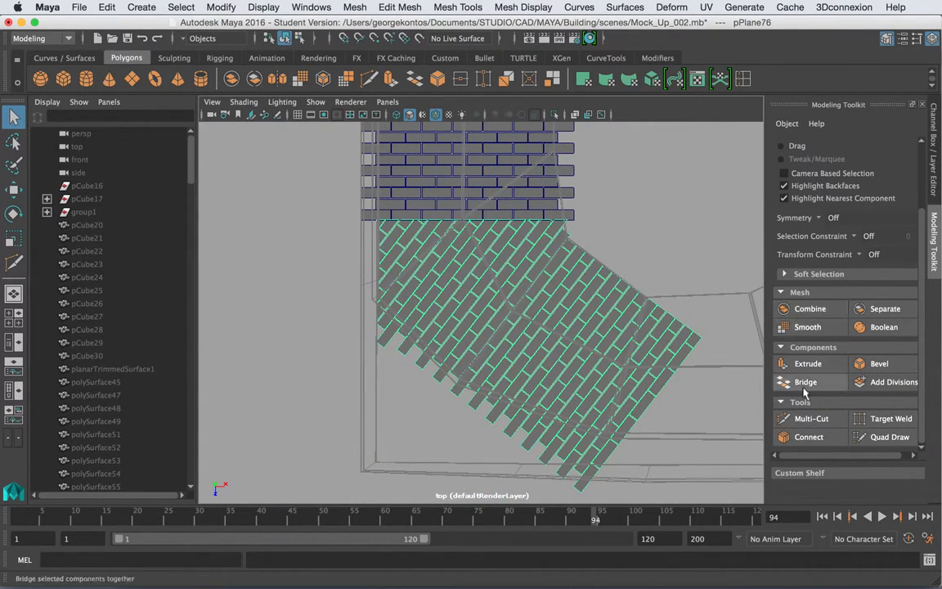
left_click(810, 418)
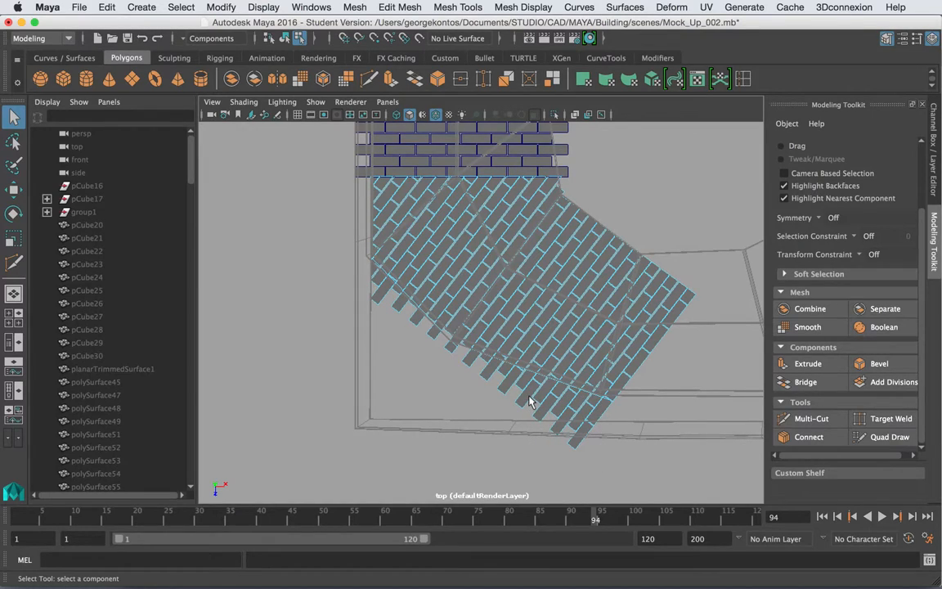
right_click(530, 400)
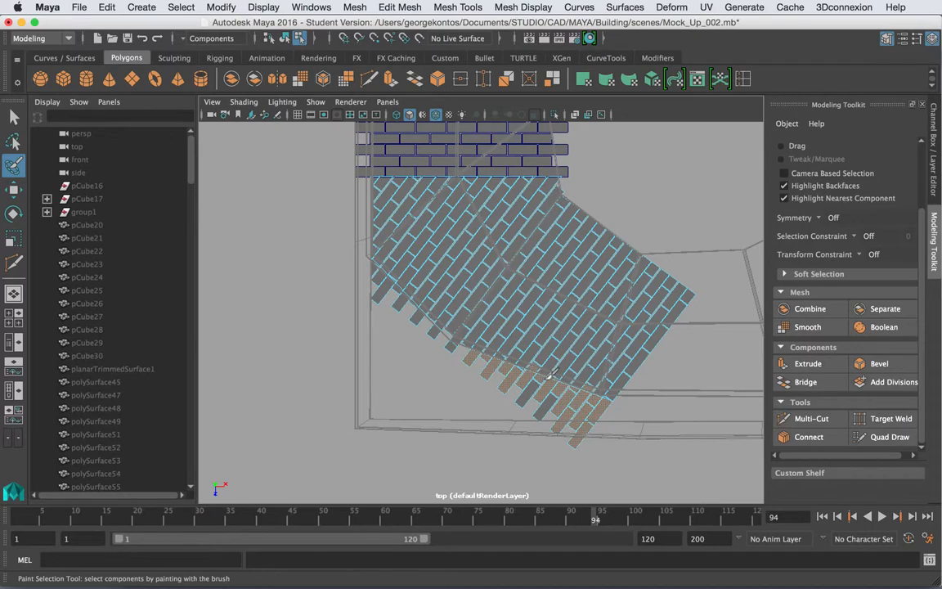
left_click(556, 367)
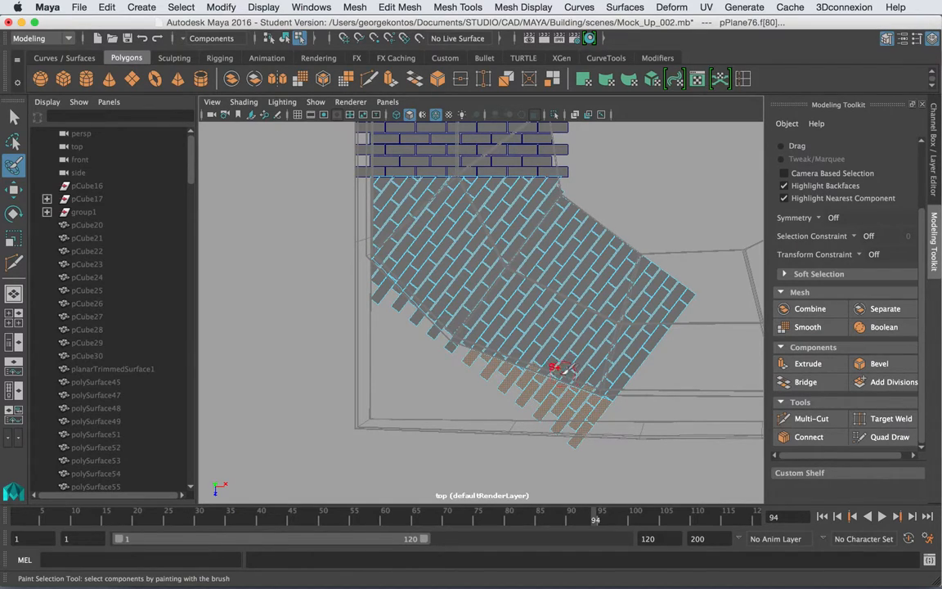
mouse_move(597, 384)
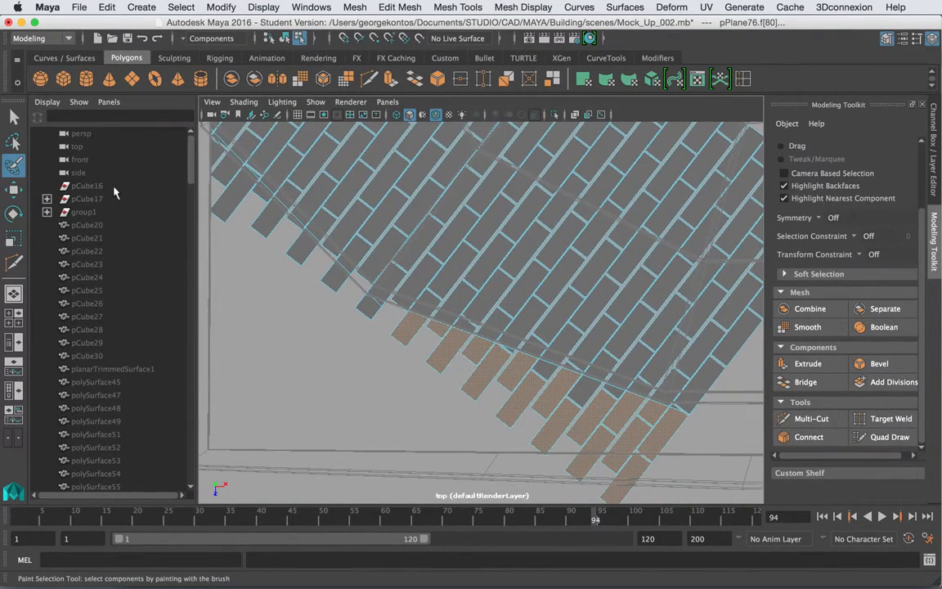
left_click(515, 368)
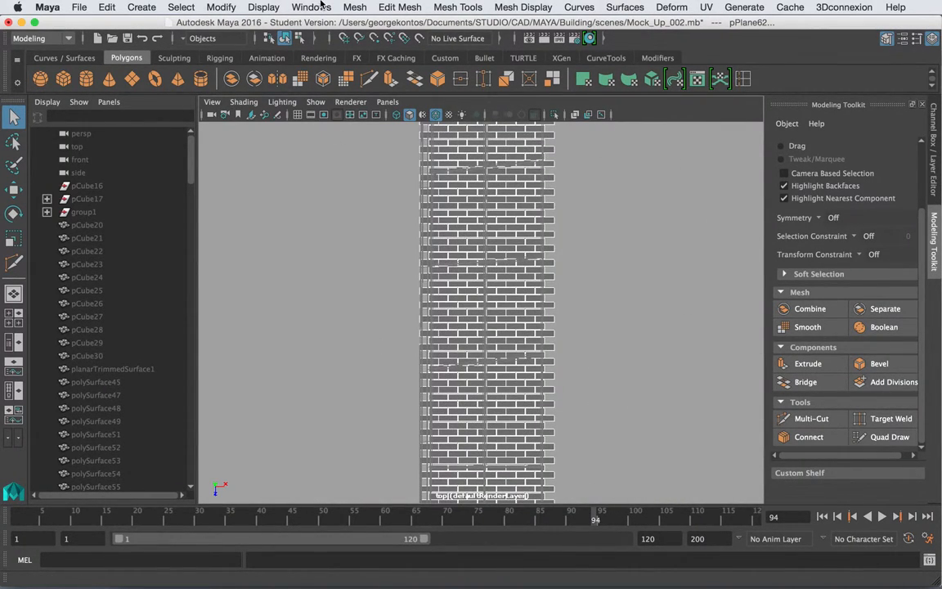
Position the straight paver strip down the left leg of the U outline above the corner piece
left_click(106, 8)
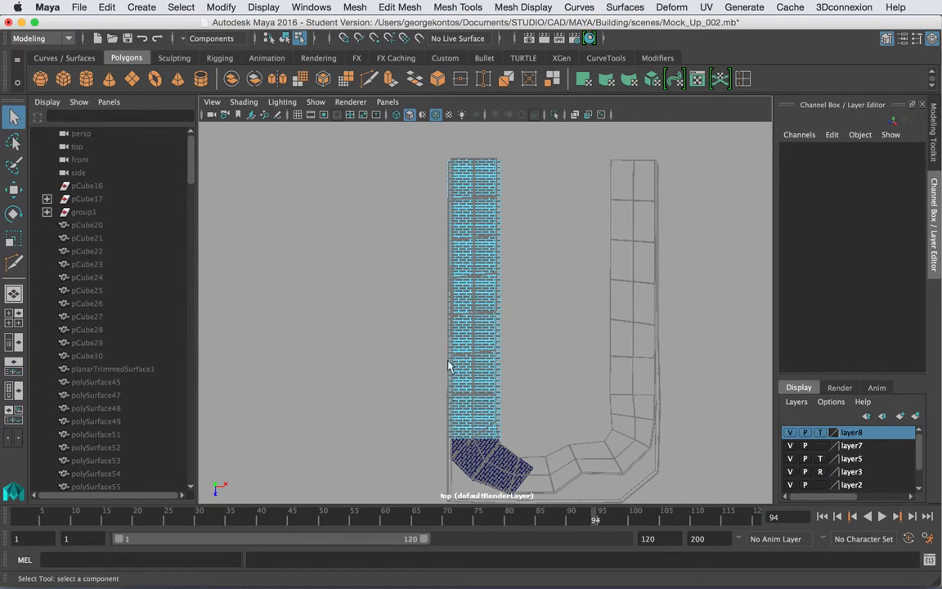
right_click(448, 366)
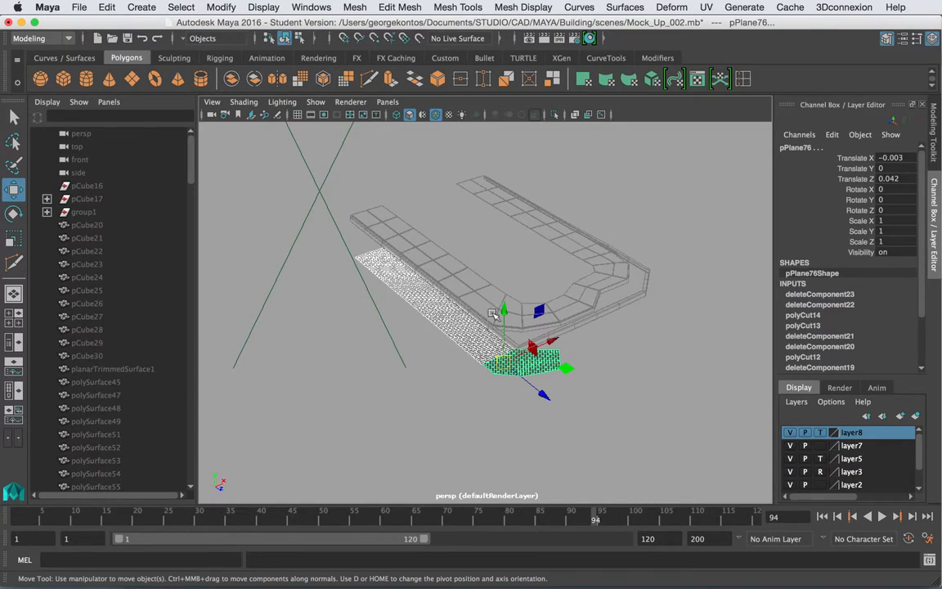
Drag the corner pavers up on Y to about 2.13, level with the strip
left_click_drag(502, 306, 505, 256)
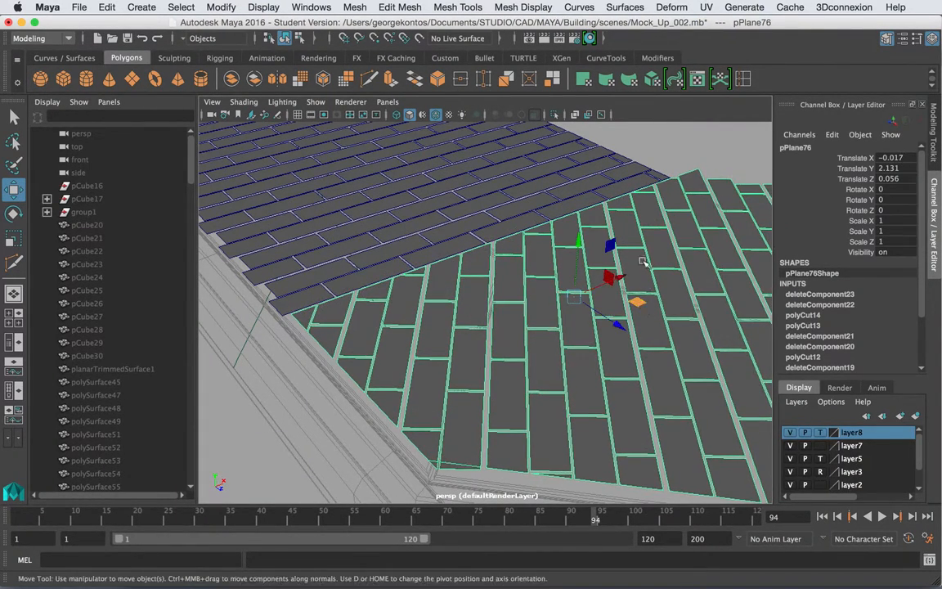
key("space")
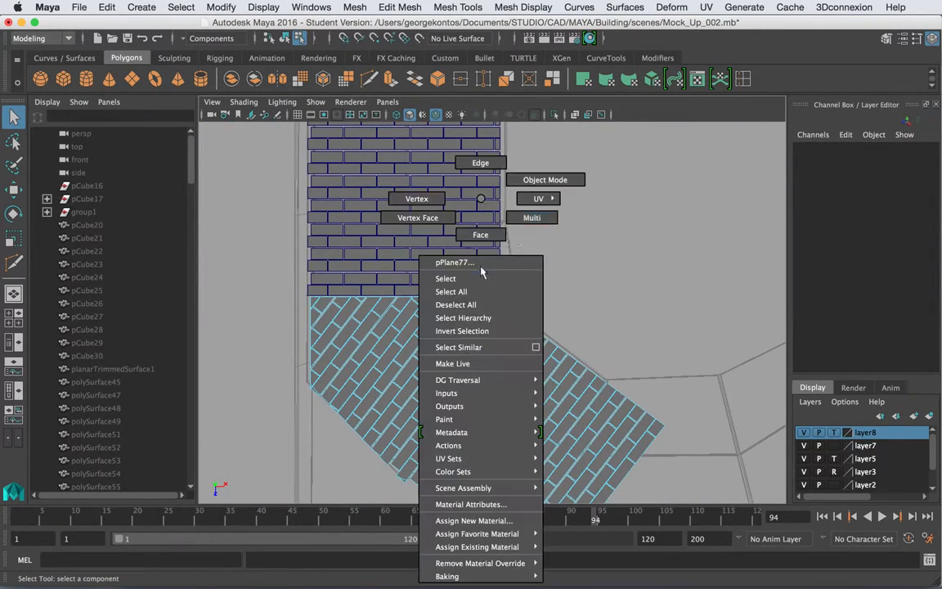
In Object Mode, select both paver pieces and combine them into one mesh
left_click(445, 278)
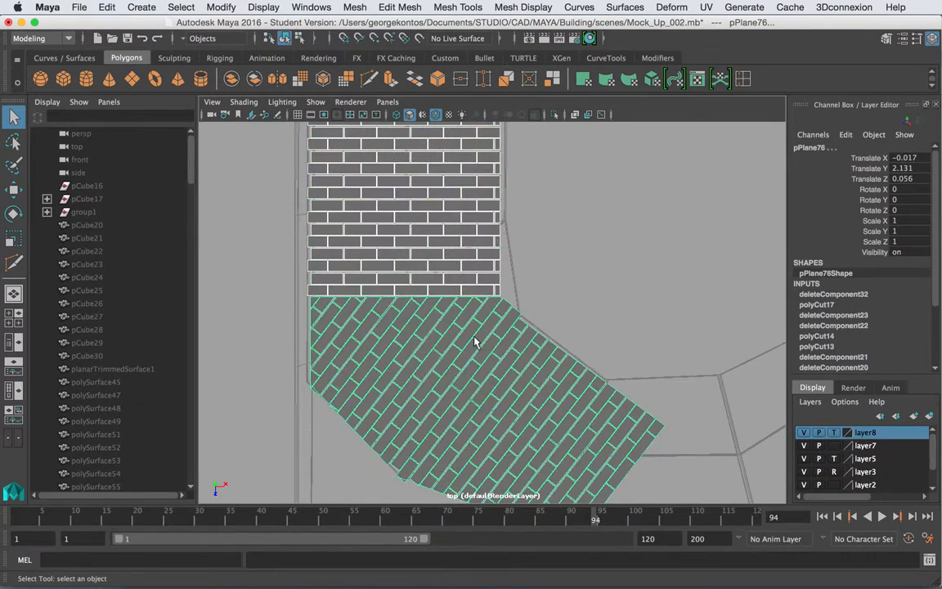
left_click(355, 7)
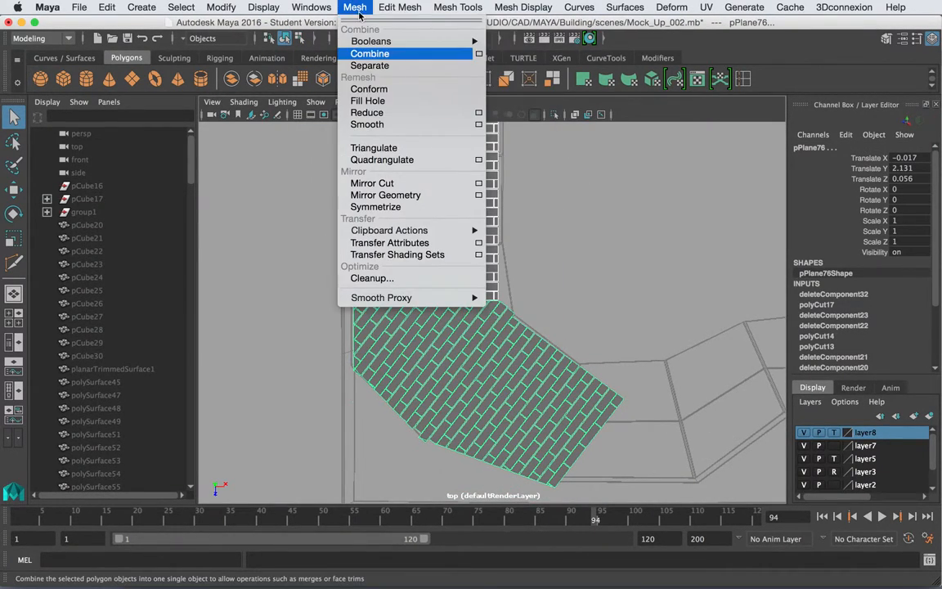
left_click(370, 53)
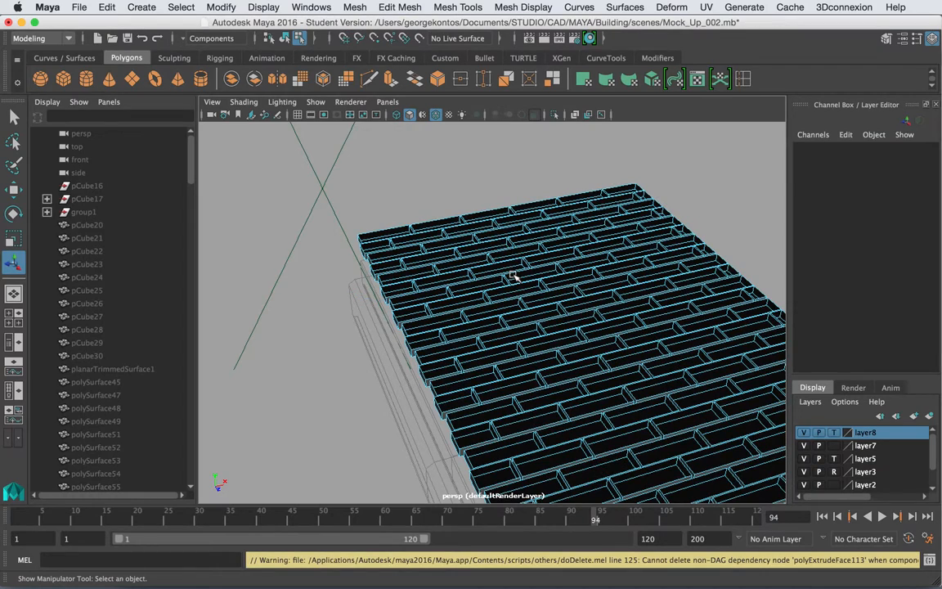
Set Scale Y of the combined paver mesh to -1 and orbit to check
right_click(515, 276)
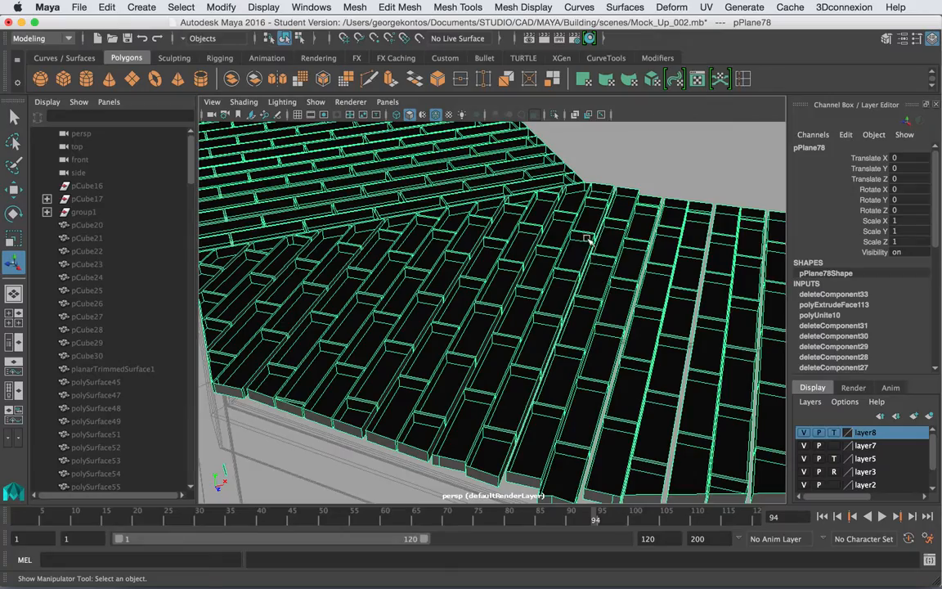
left_click(181, 7)
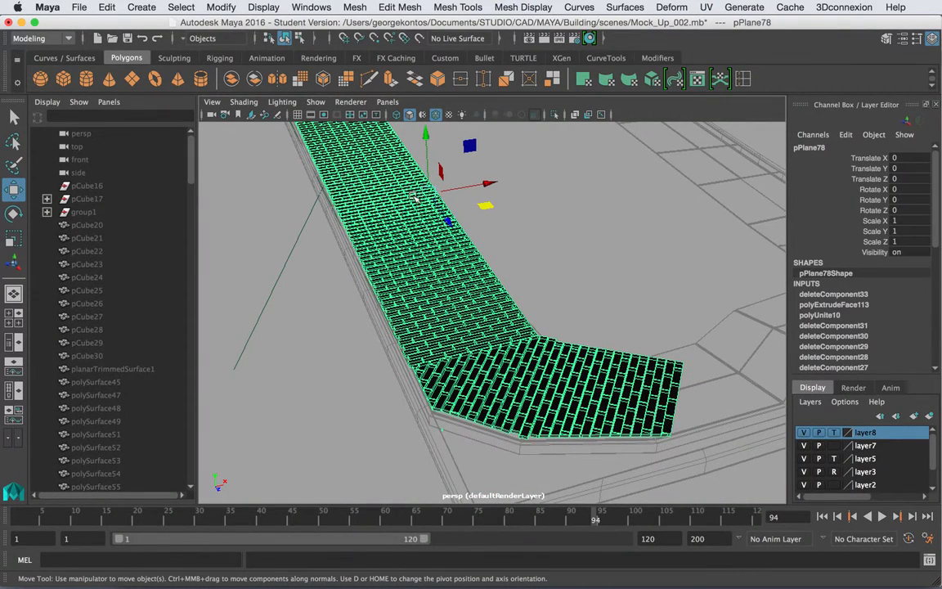
left_click(907, 230)
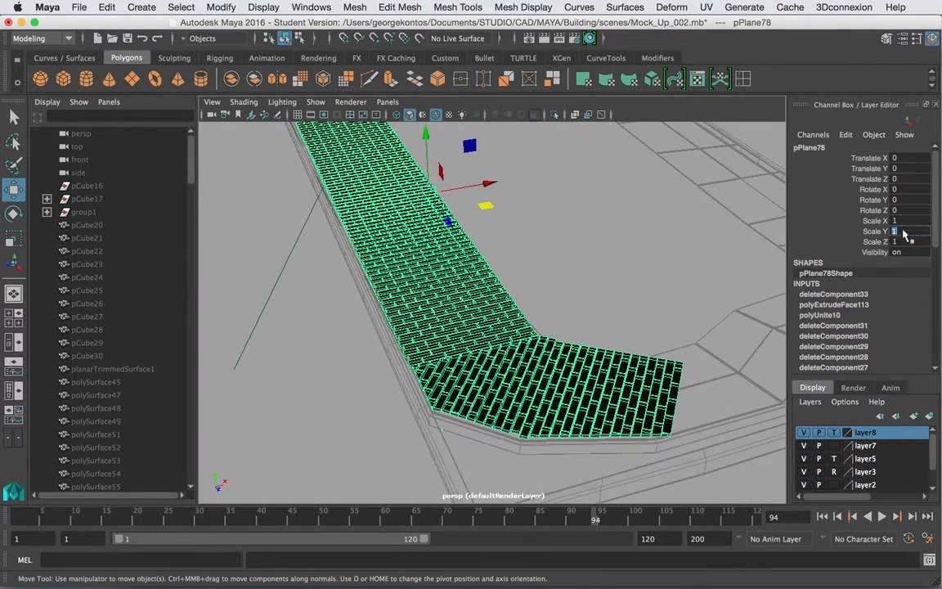
type("-1")
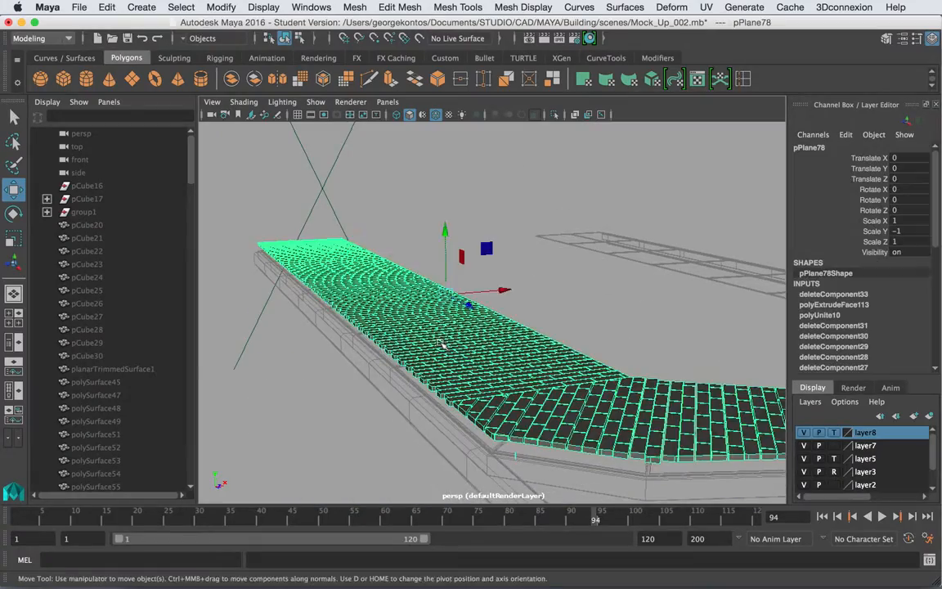
left_click_drag(444, 228, 444, 207)
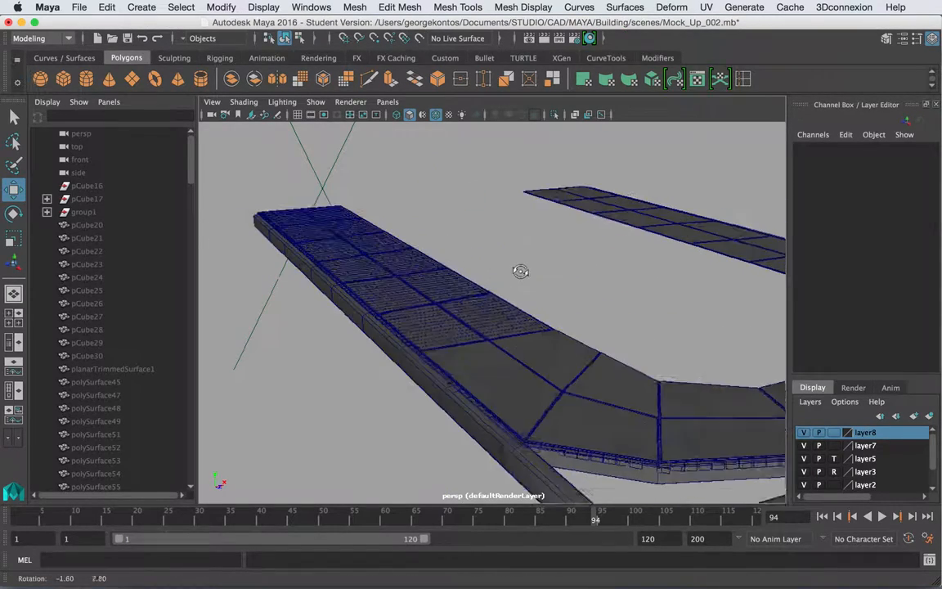
Show all hidden objects, select the sidewalk base slab, and view with solid shading
key("space")
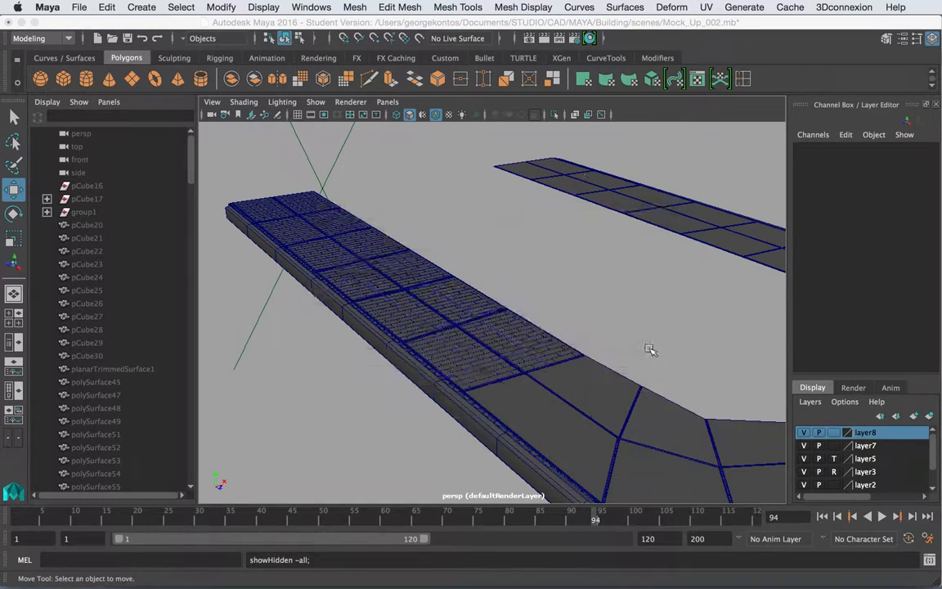
left_click(507, 401)
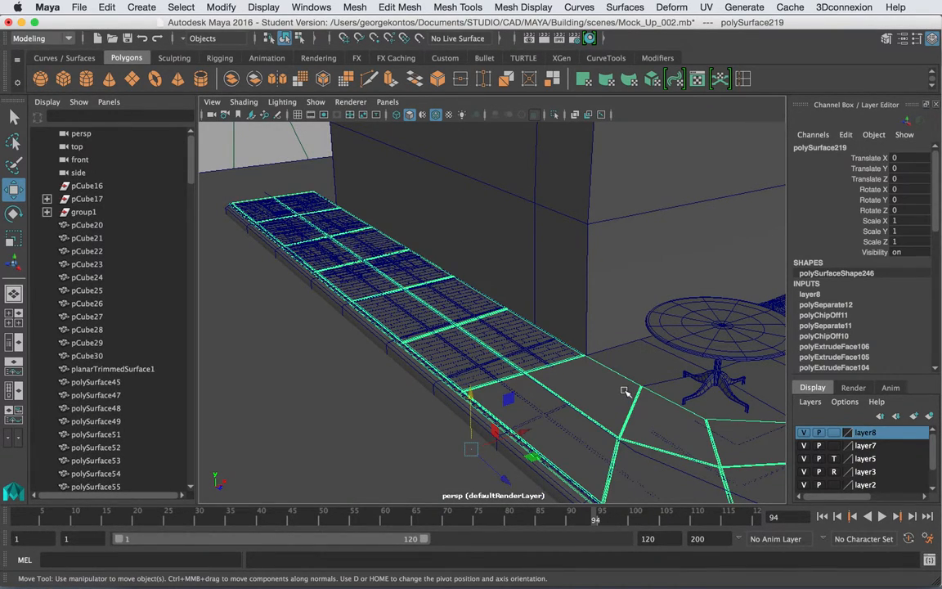
key("ctrl+h")
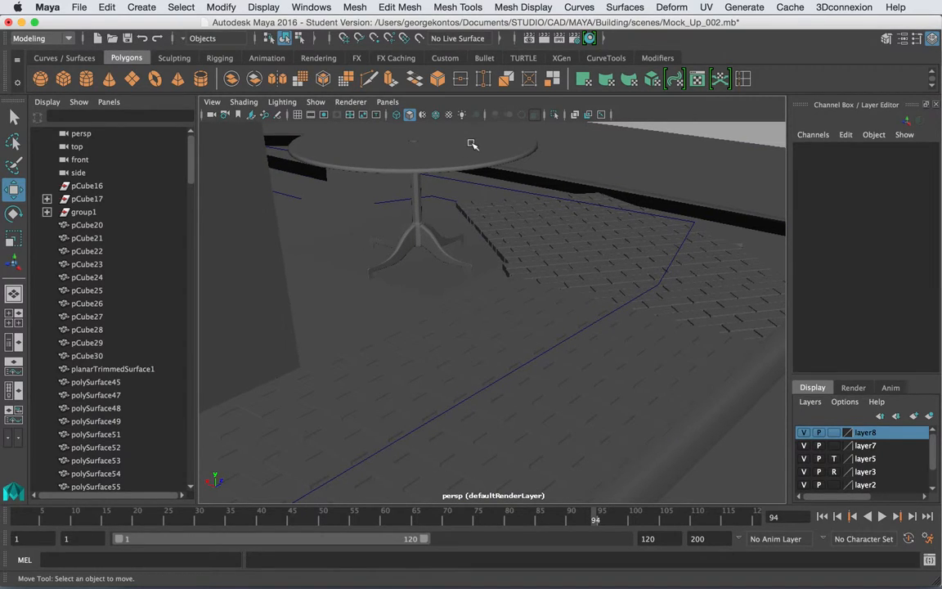
mouse_move(469, 262)
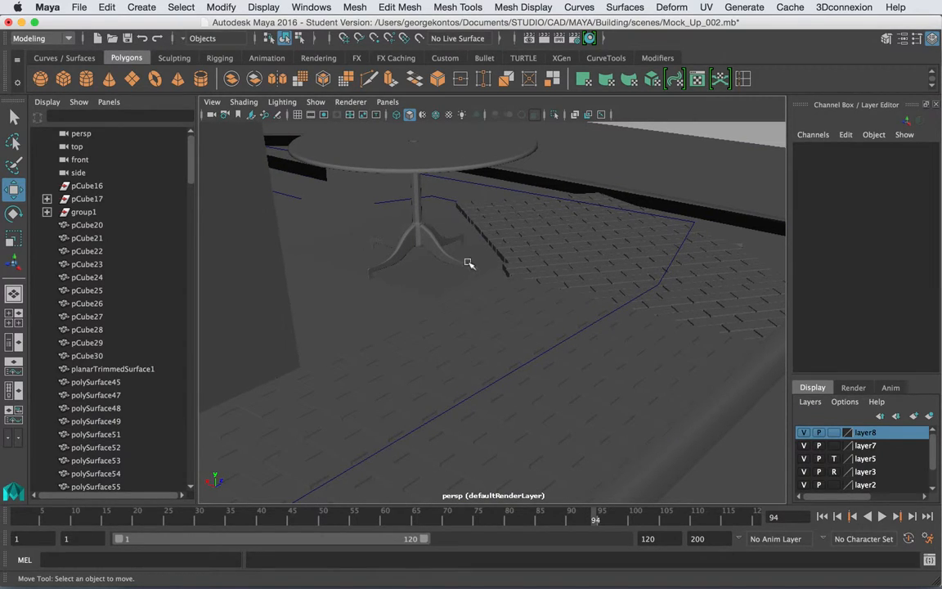
mouse_move(483, 237)
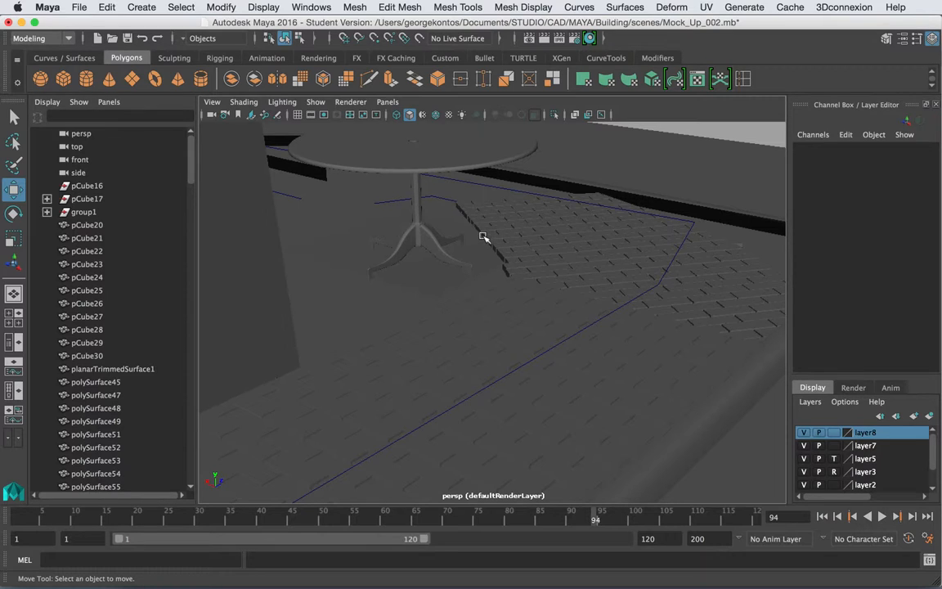